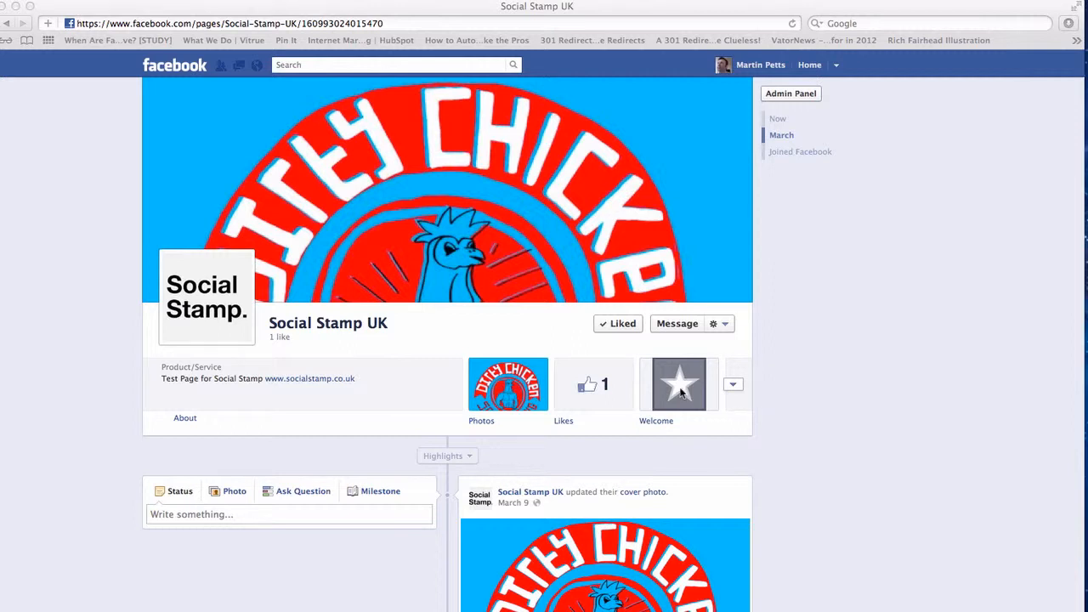
mouse_move(672, 393)
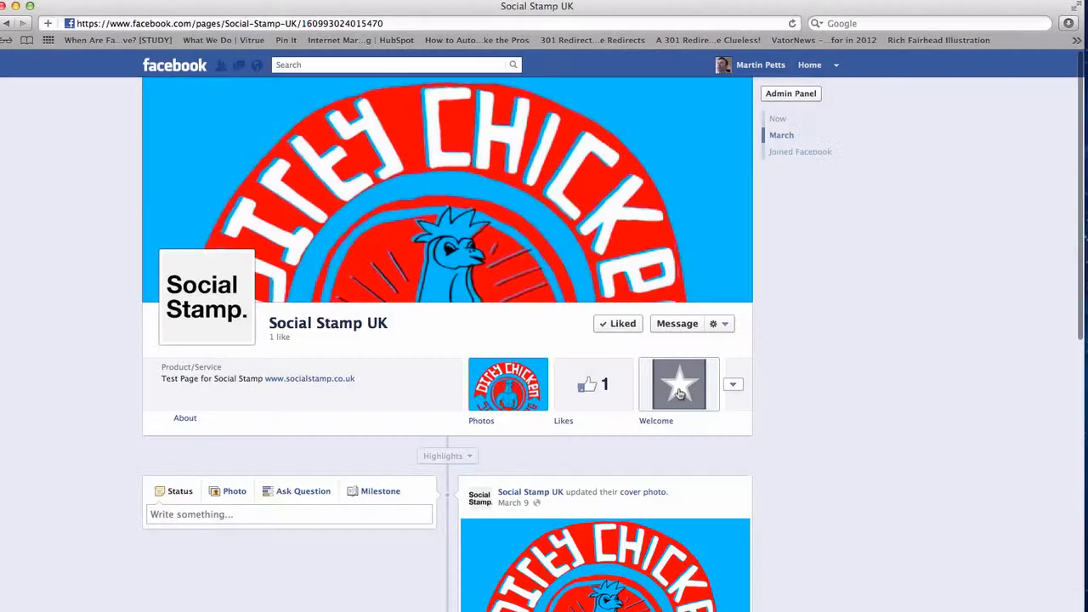
Step: Open the Social Stamp UK page's Welcome (Static HTML by Thunderpenny) tab editor
left_click(679, 383)
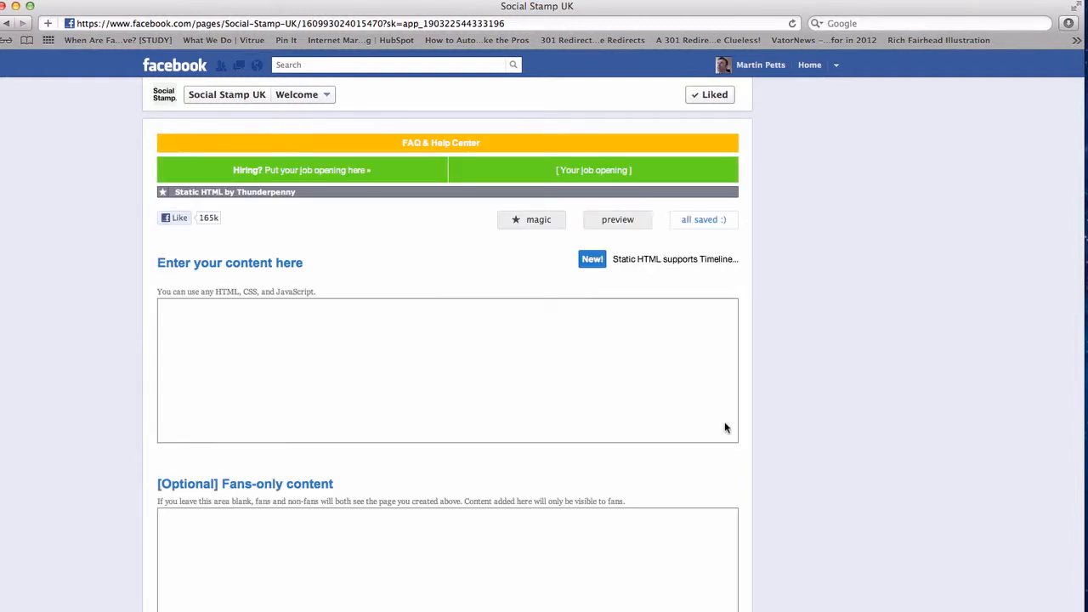
mouse_move(706, 415)
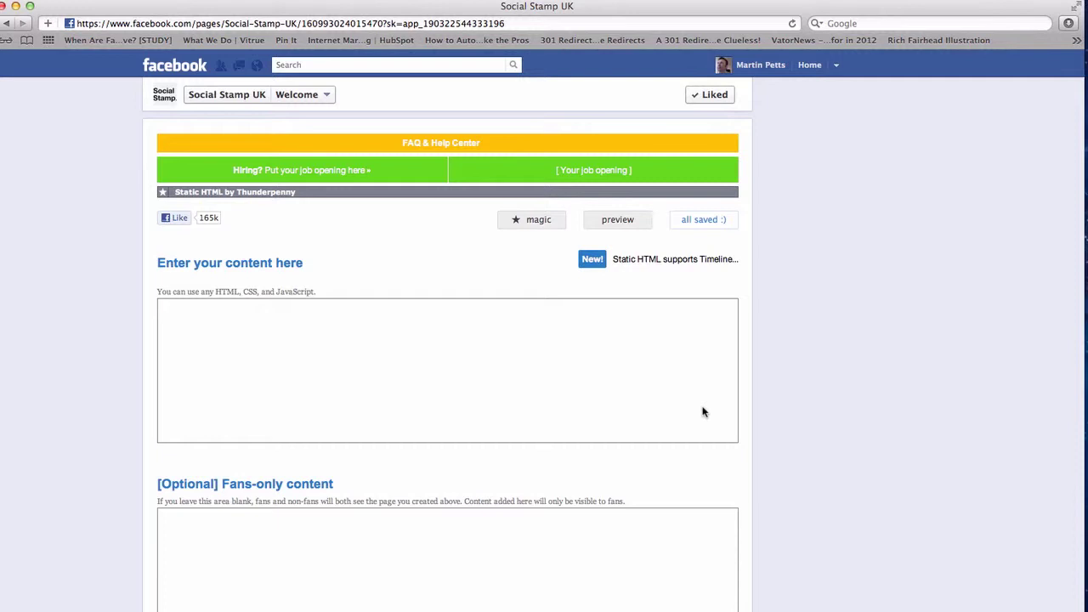
mouse_move(406, 315)
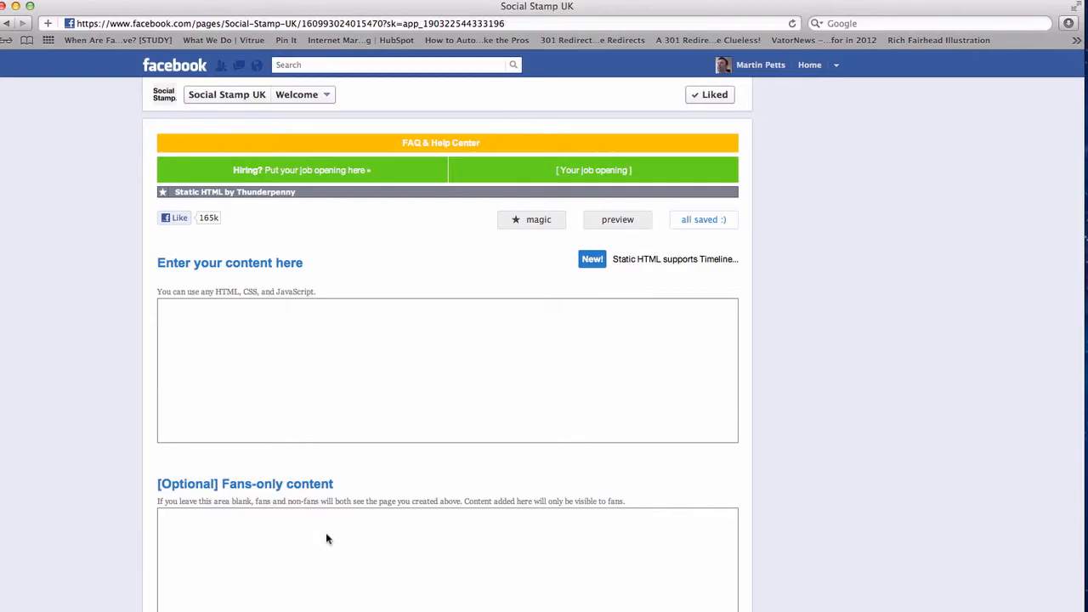
mouse_move(306, 397)
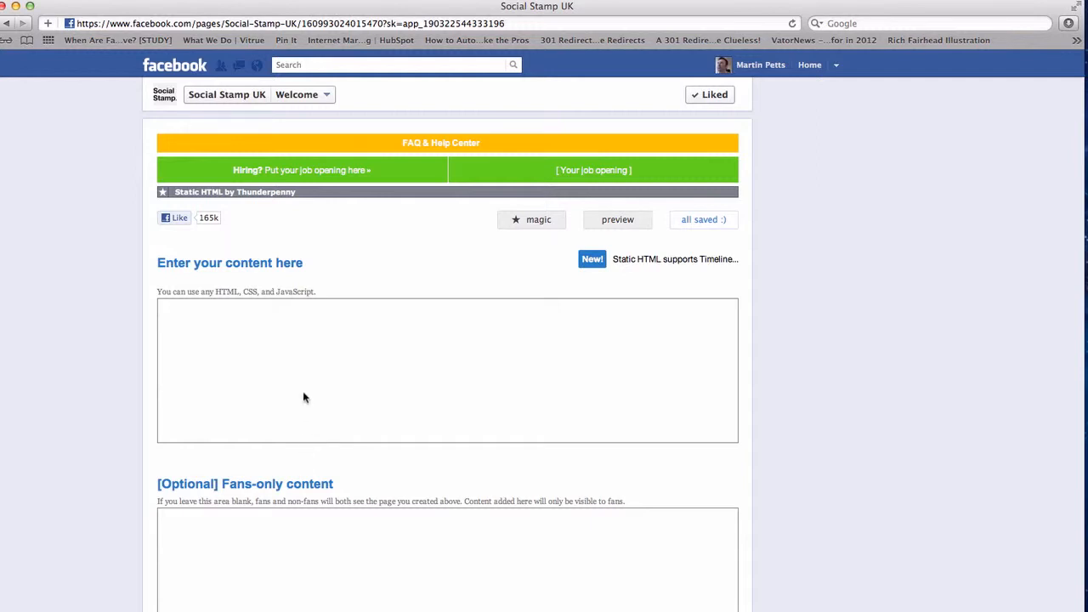
mouse_move(272, 325)
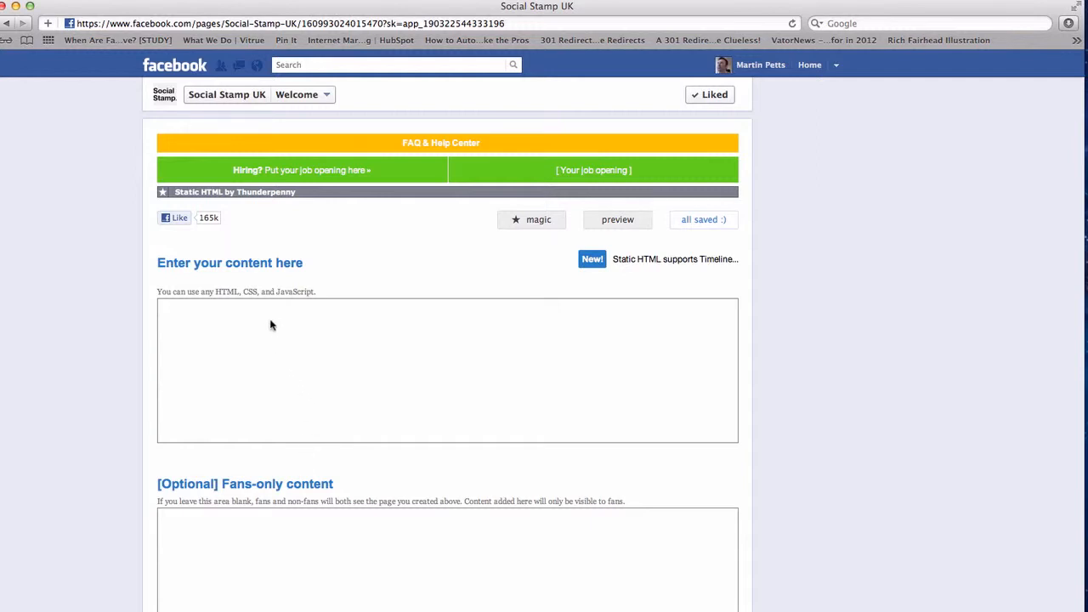
mouse_move(298, 423)
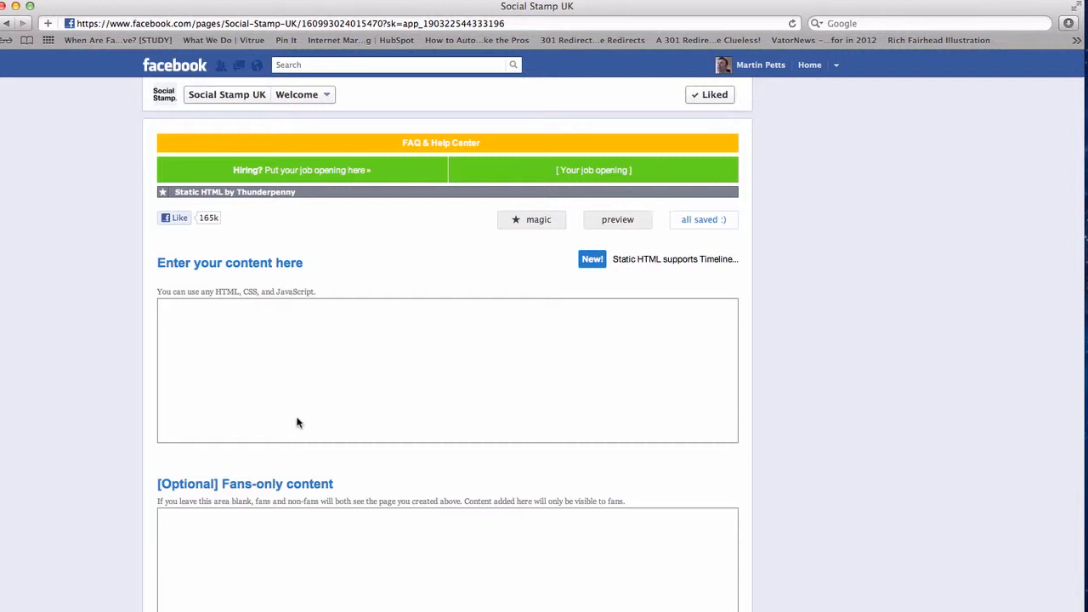
mouse_move(295, 404)
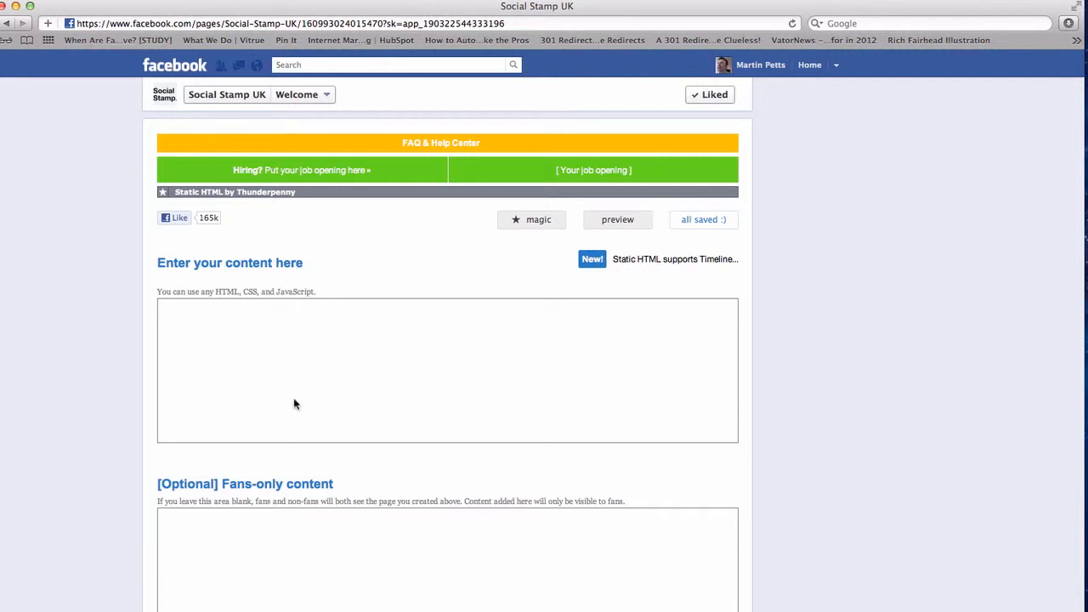
mouse_move(361, 472)
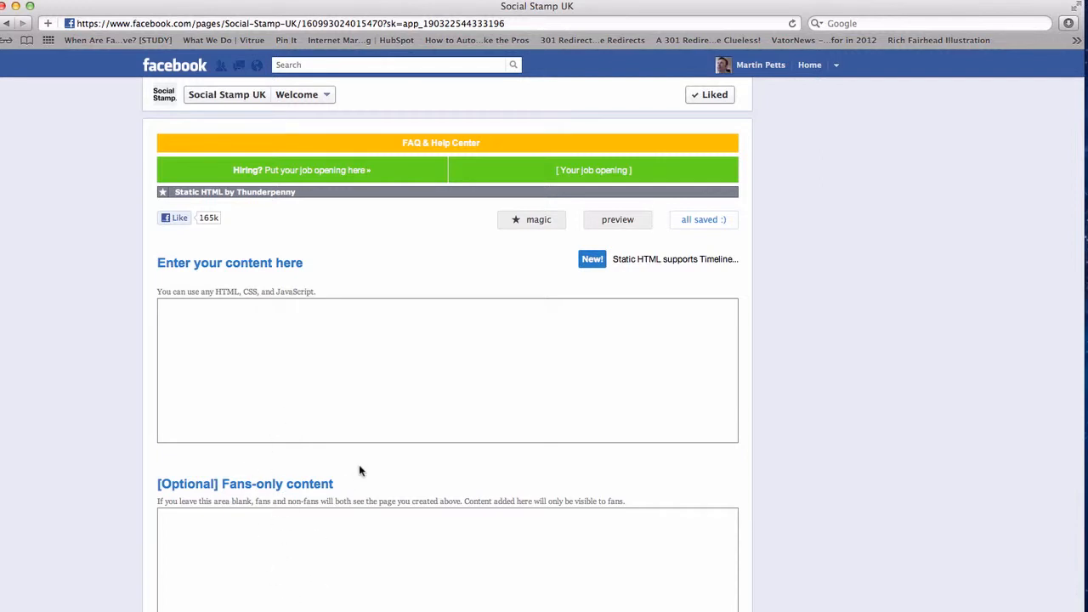
mouse_move(314, 415)
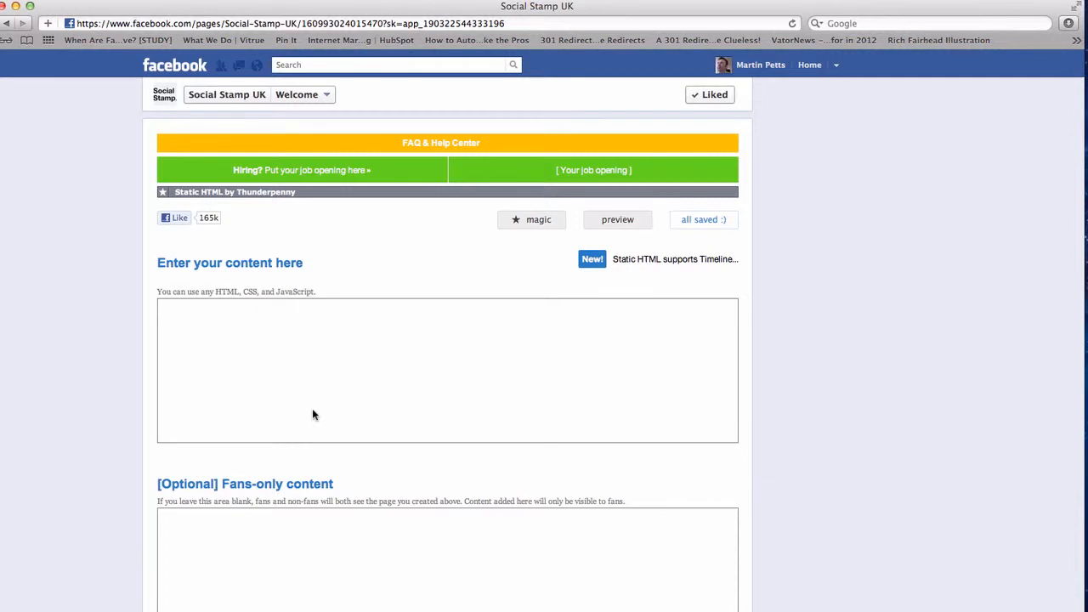
mouse_move(291, 366)
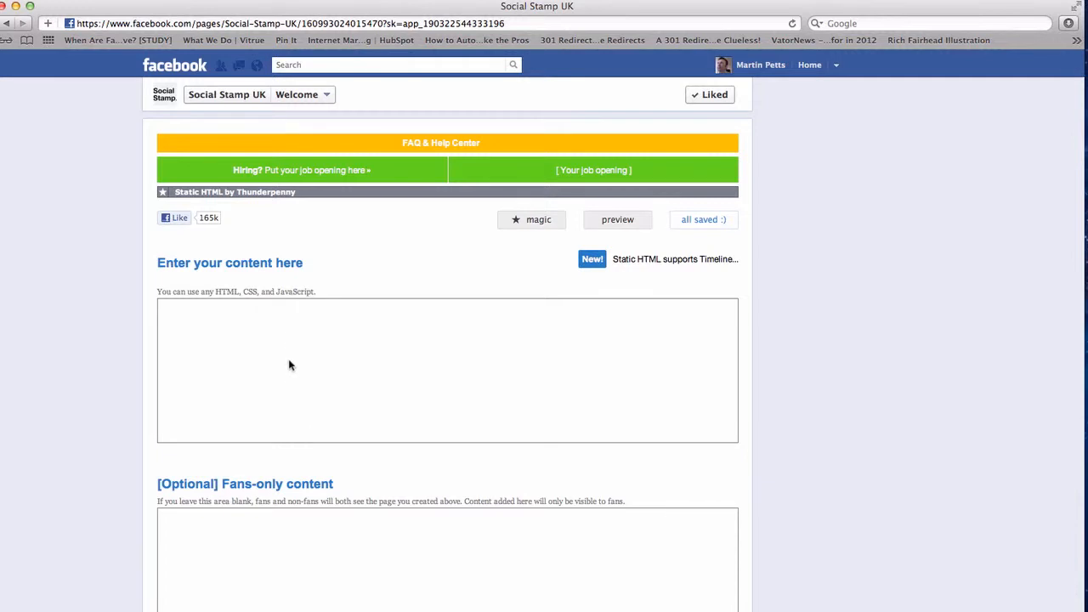
mouse_move(291, 331)
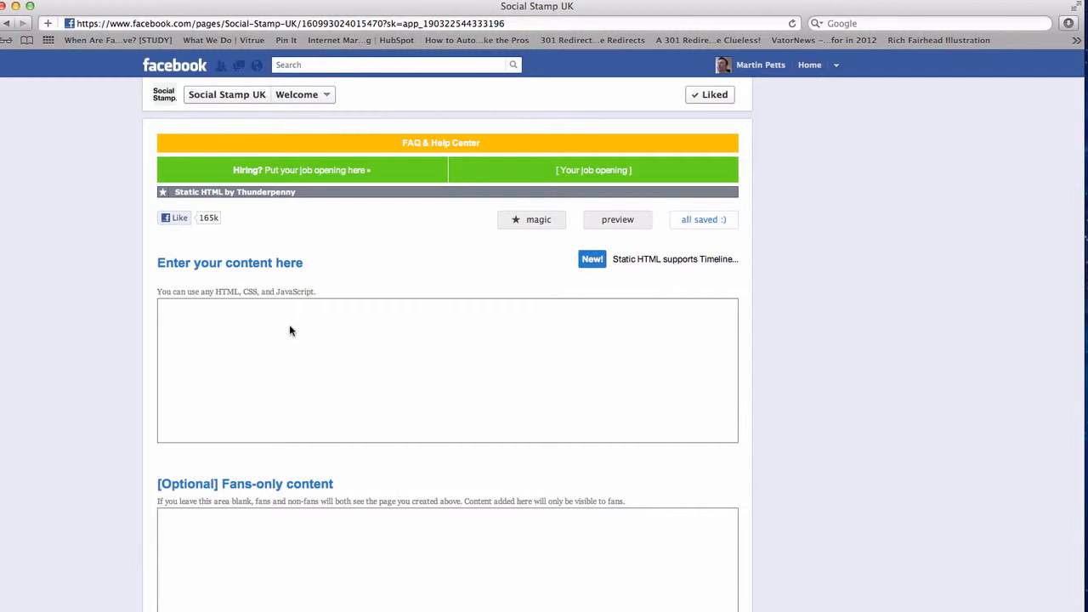
mouse_move(308, 427)
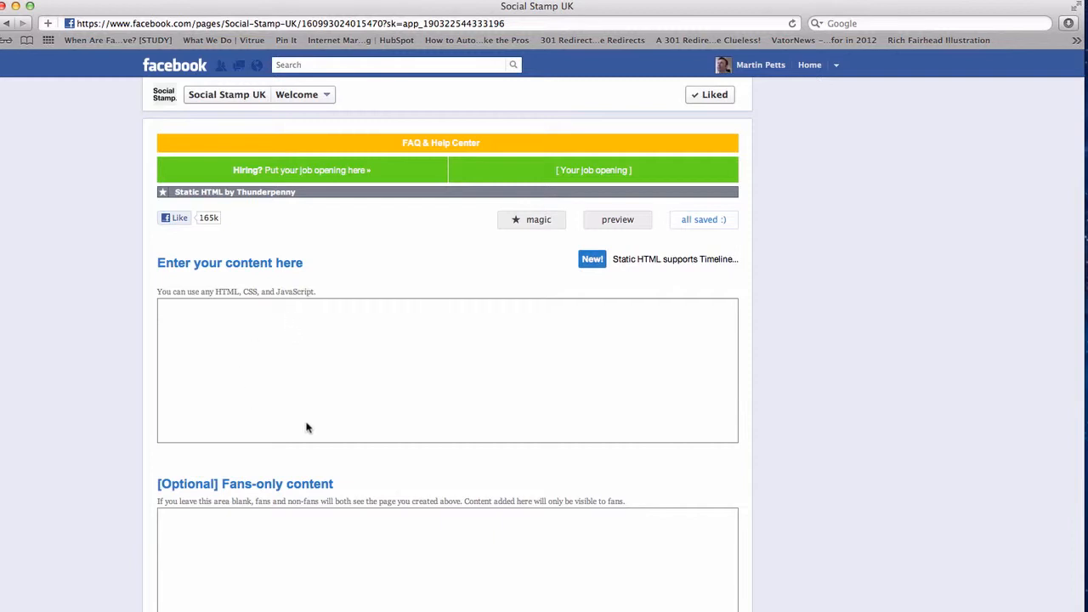
mouse_move(289, 339)
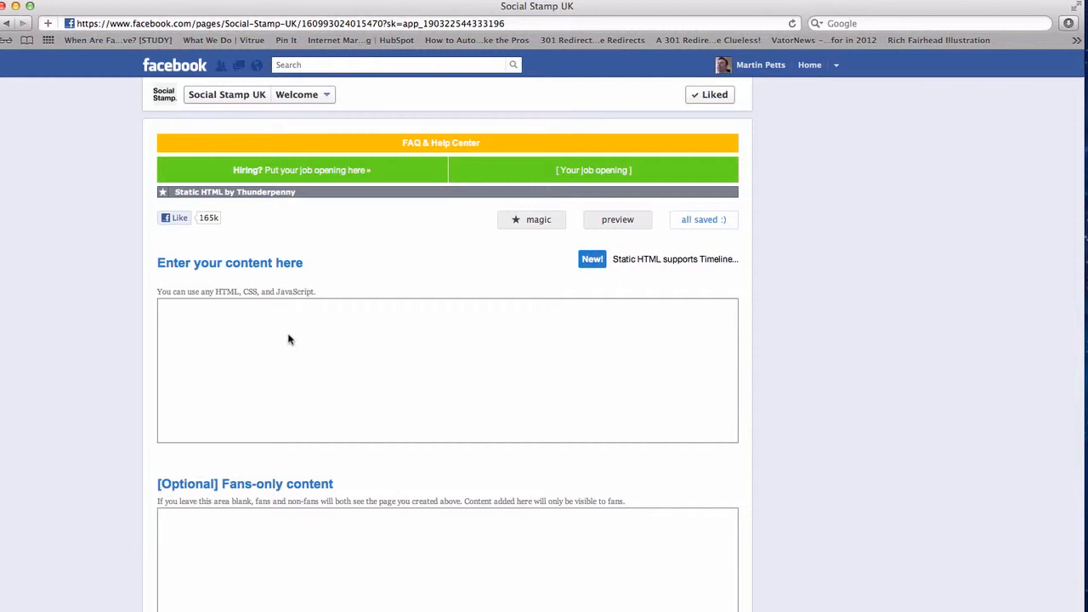
mouse_move(326, 537)
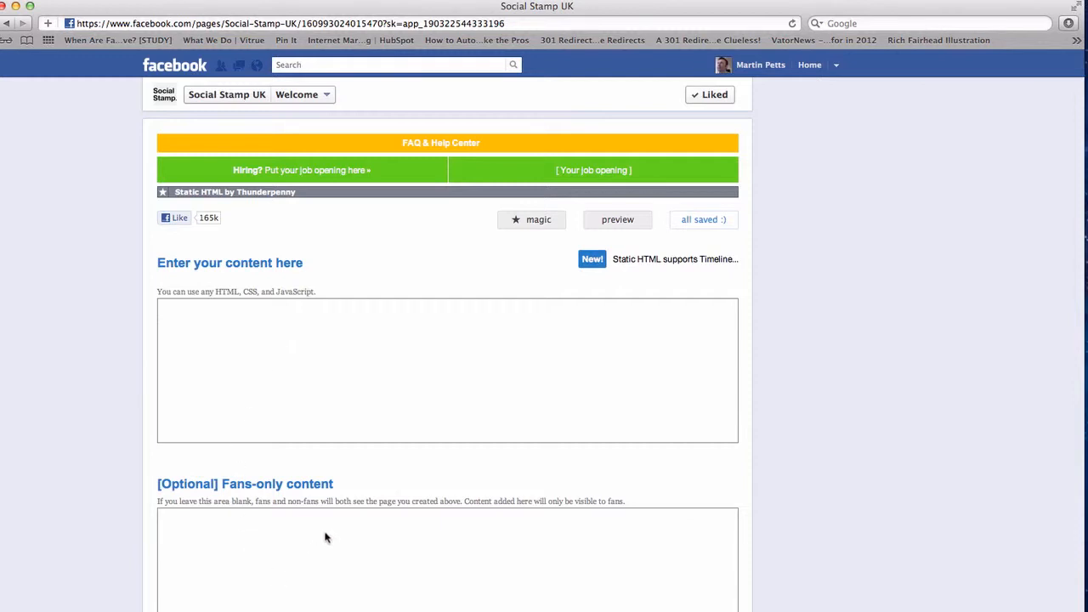
mouse_move(272, 540)
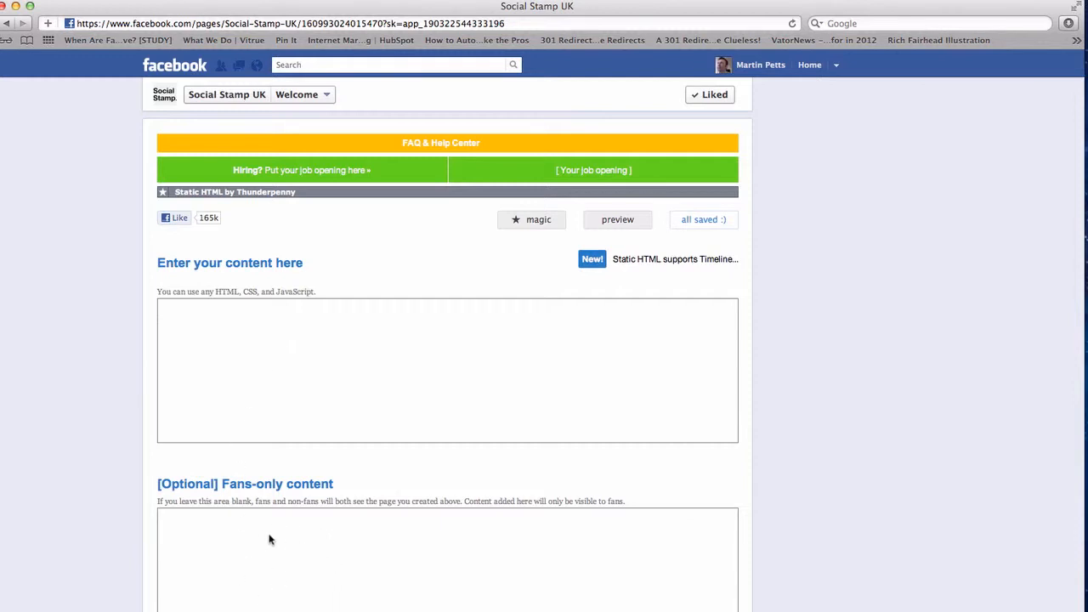
mouse_move(246, 549)
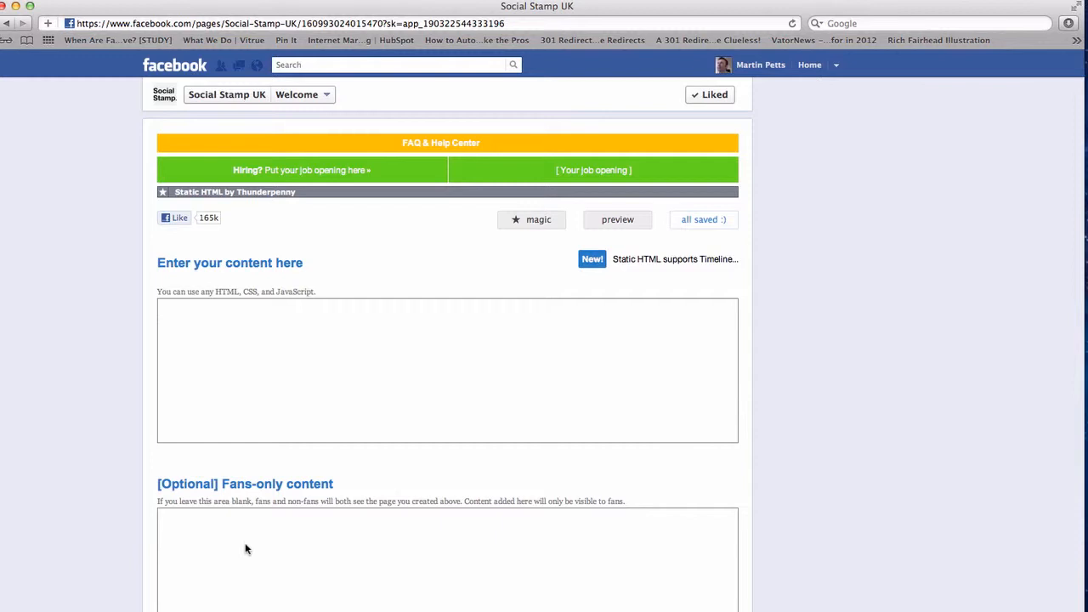
mouse_move(339, 391)
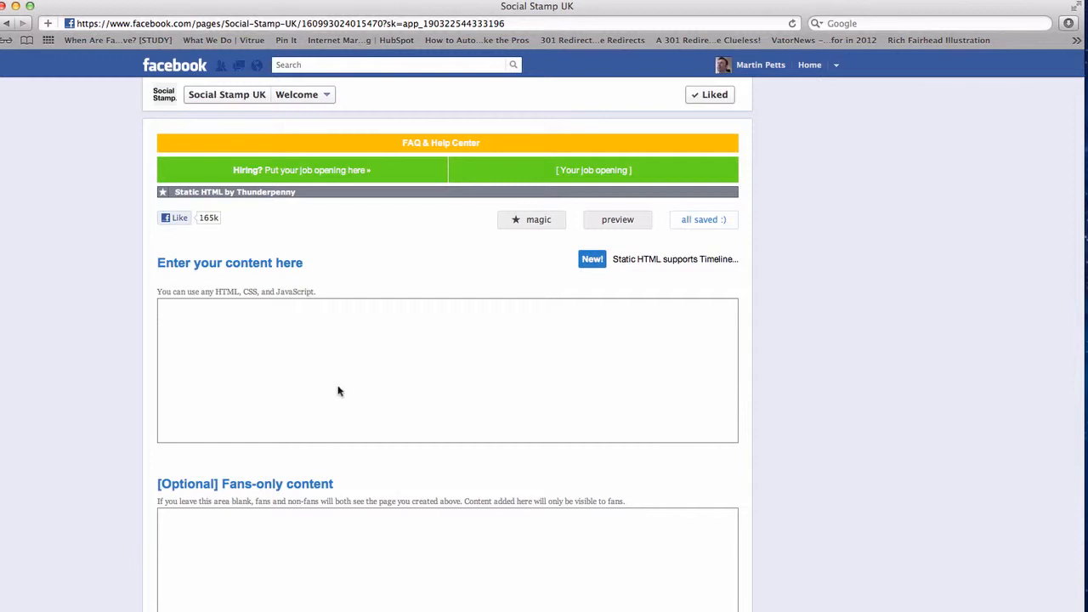
mouse_move(344, 378)
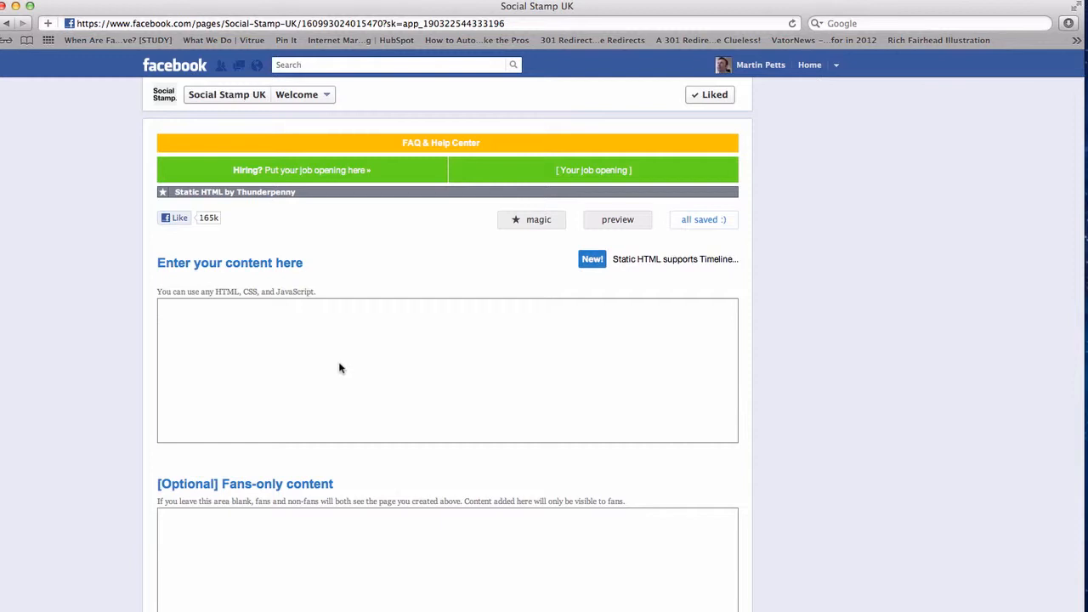
mouse_move(245, 560)
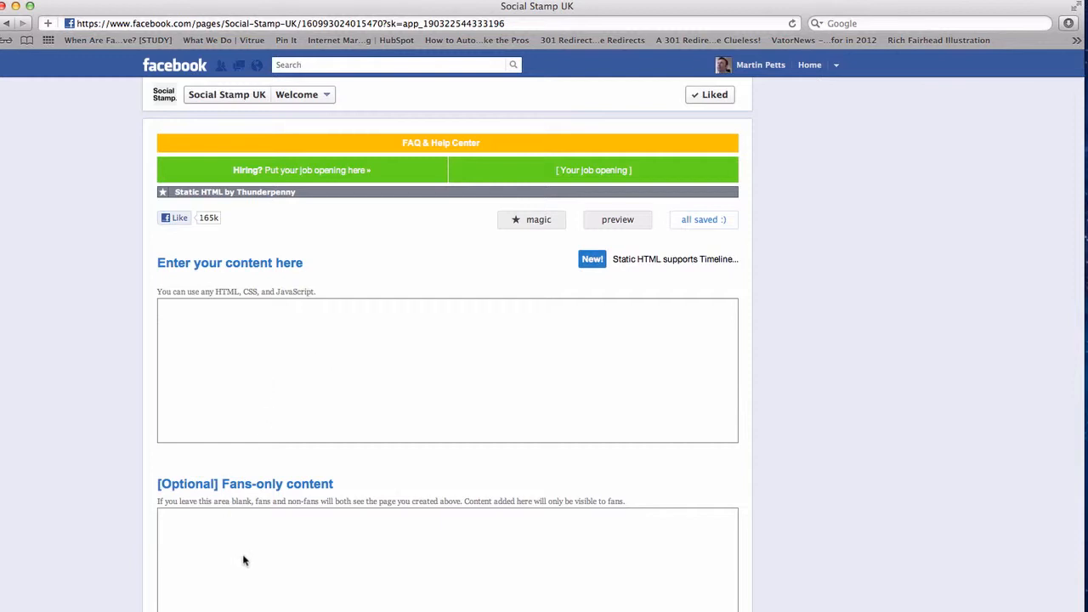
mouse_move(251, 534)
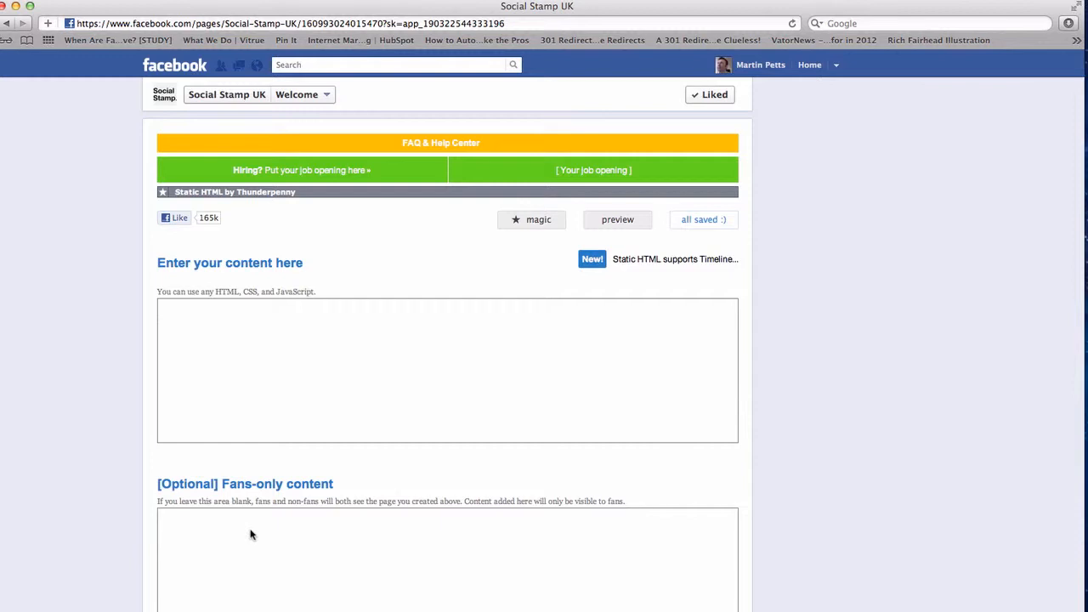
mouse_move(313, 397)
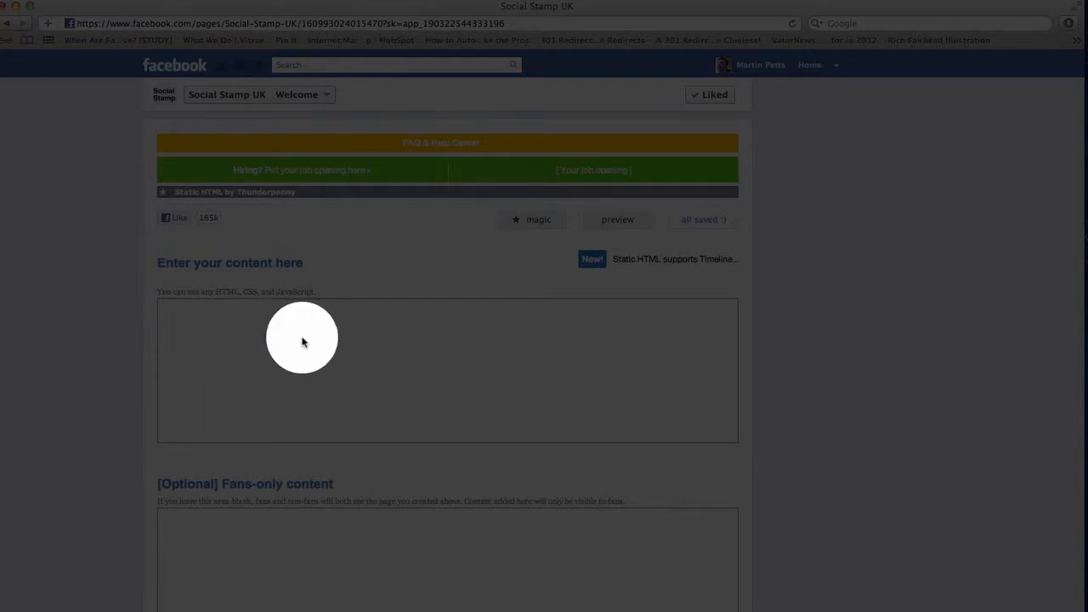
mouse_move(253, 370)
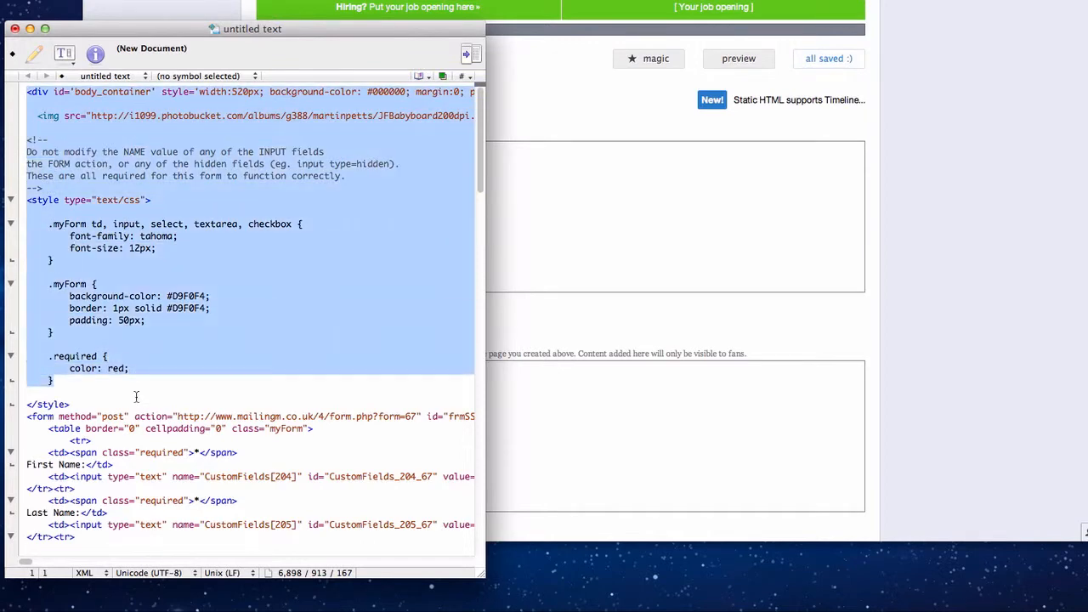
Step: Copy the whole subscription-form HTML document from TextWrangler
scroll("down", 3)
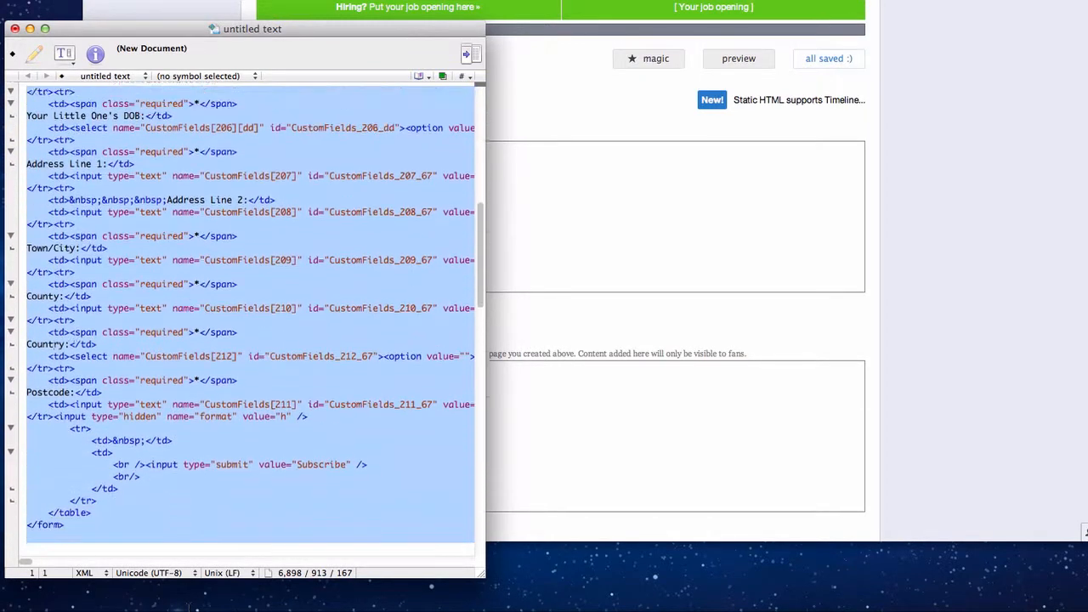
scroll("up", 3)
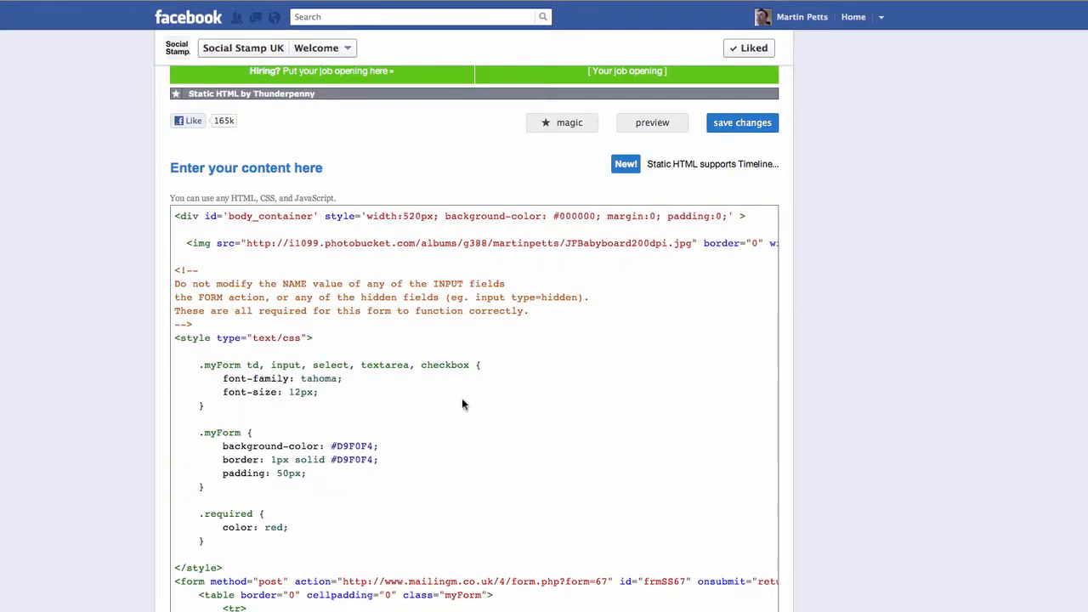
Step: Review the pasted Jellyfingers form HTML in the content box and save changes
scroll("down", 3)
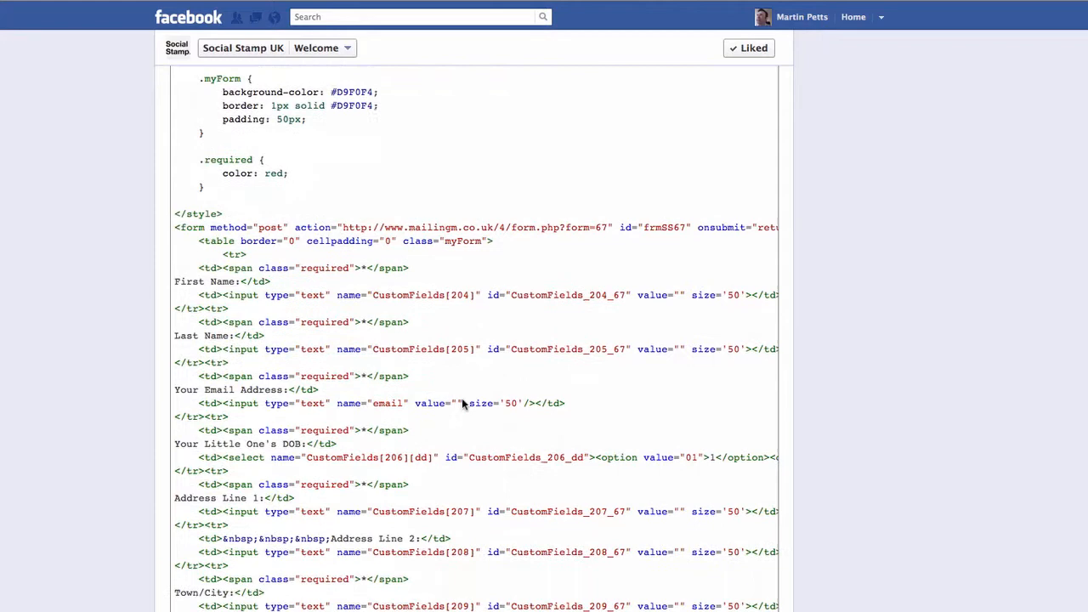
scroll("up", 3)
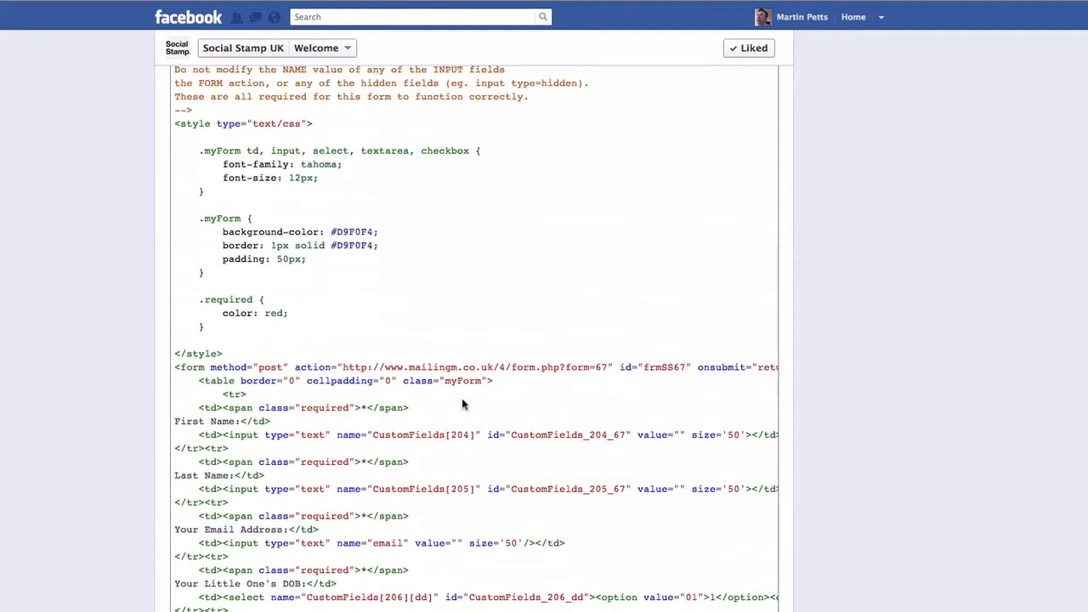
scroll("up", 3)
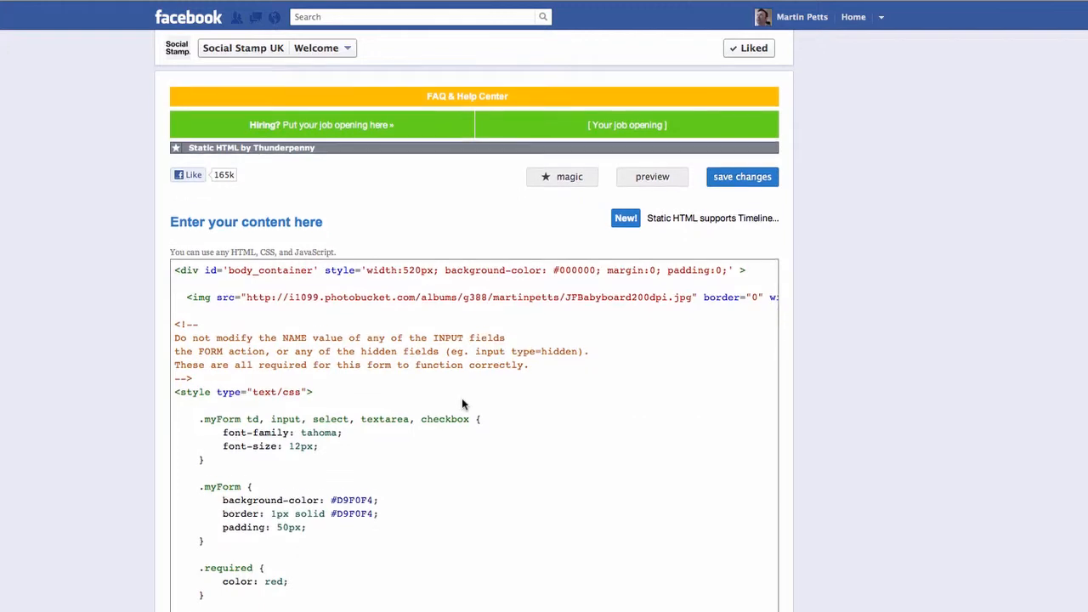
scroll("down", 3)
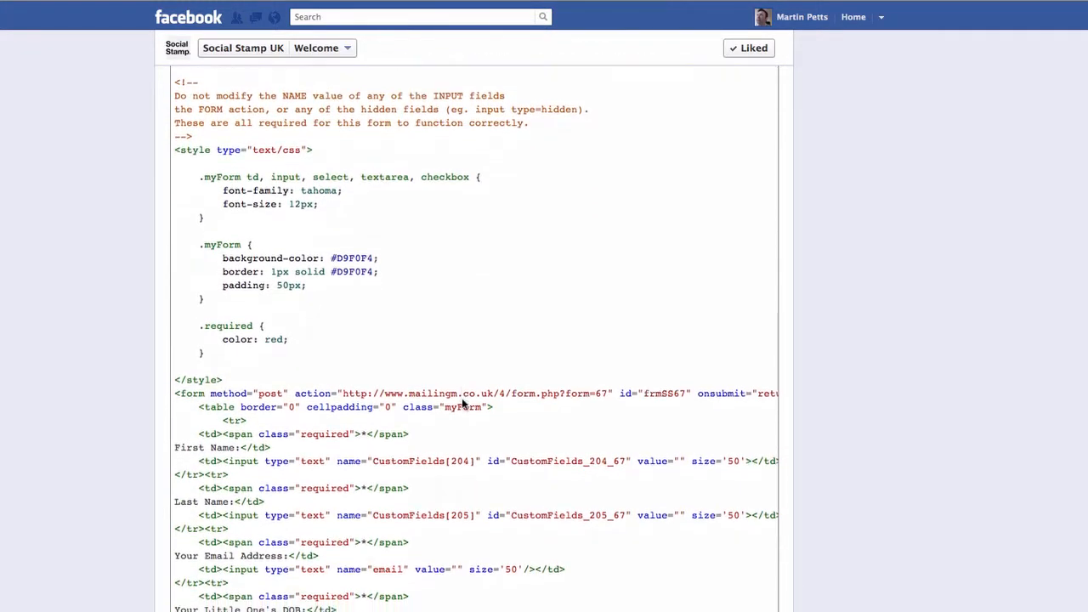
scroll("down", 3)
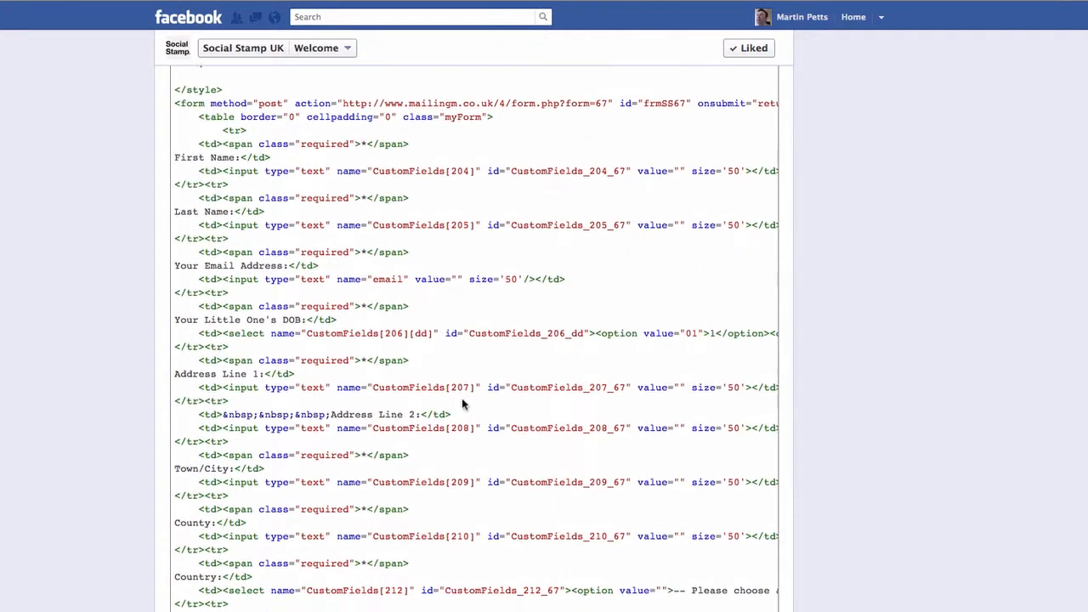
scroll("down", 3)
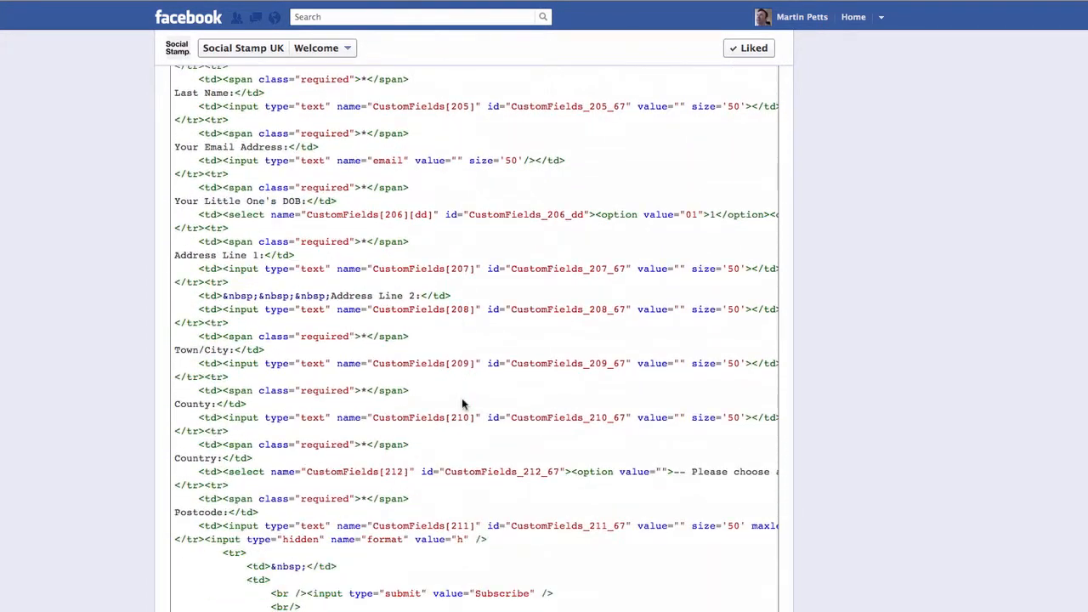
scroll("down", 3)
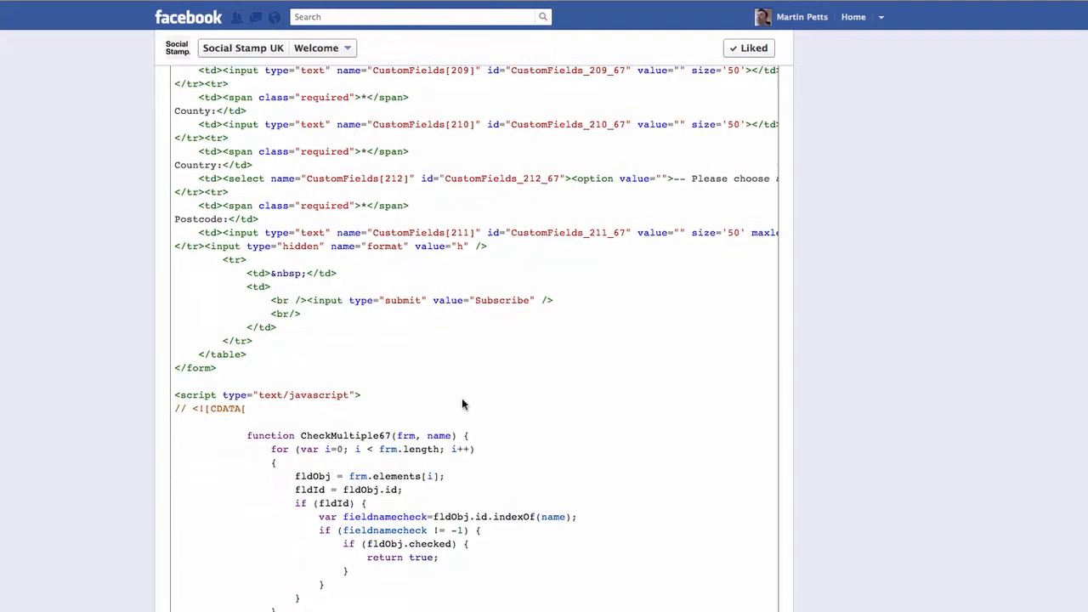
scroll("up", 3)
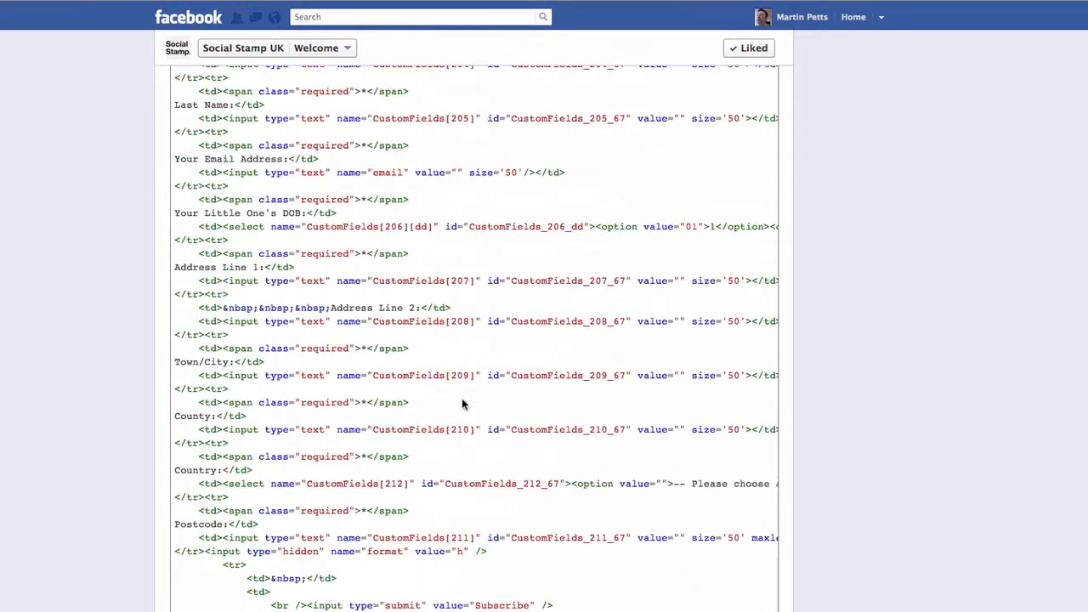
scroll("up", 3)
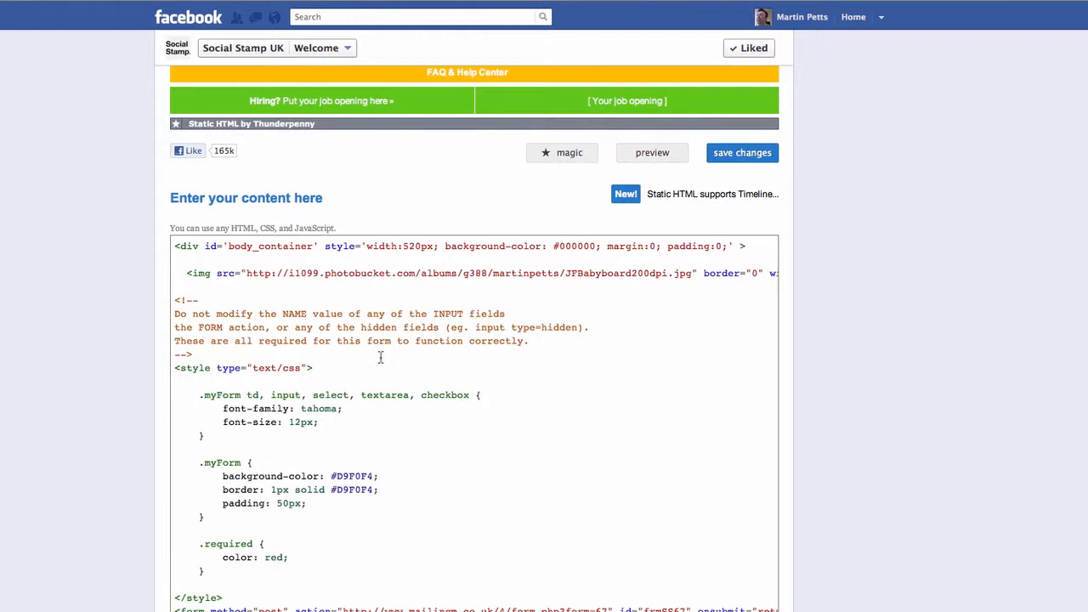
mouse_move(410, 420)
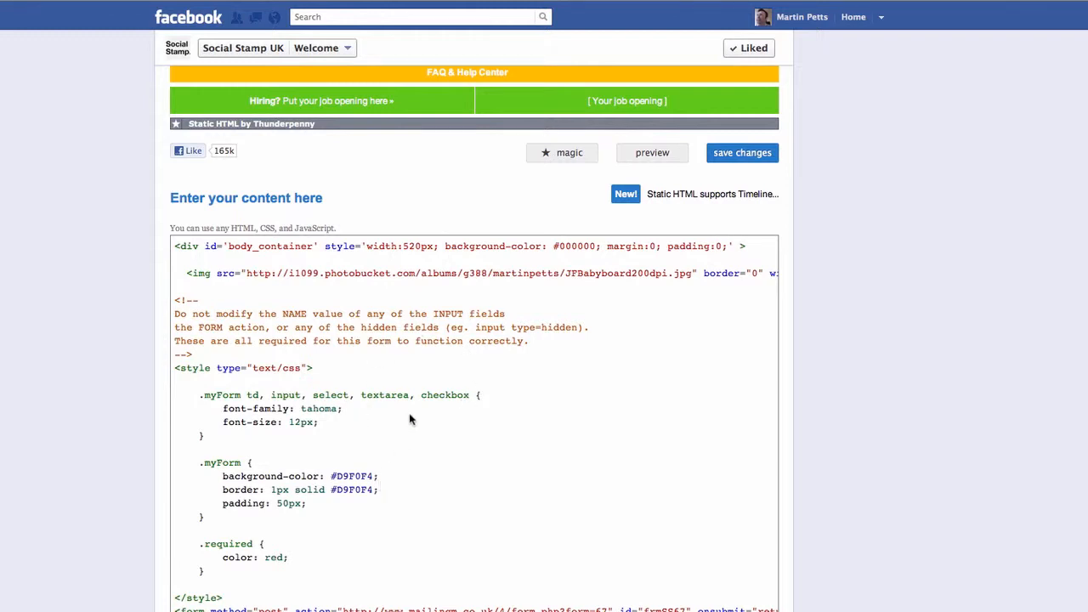
mouse_move(560, 384)
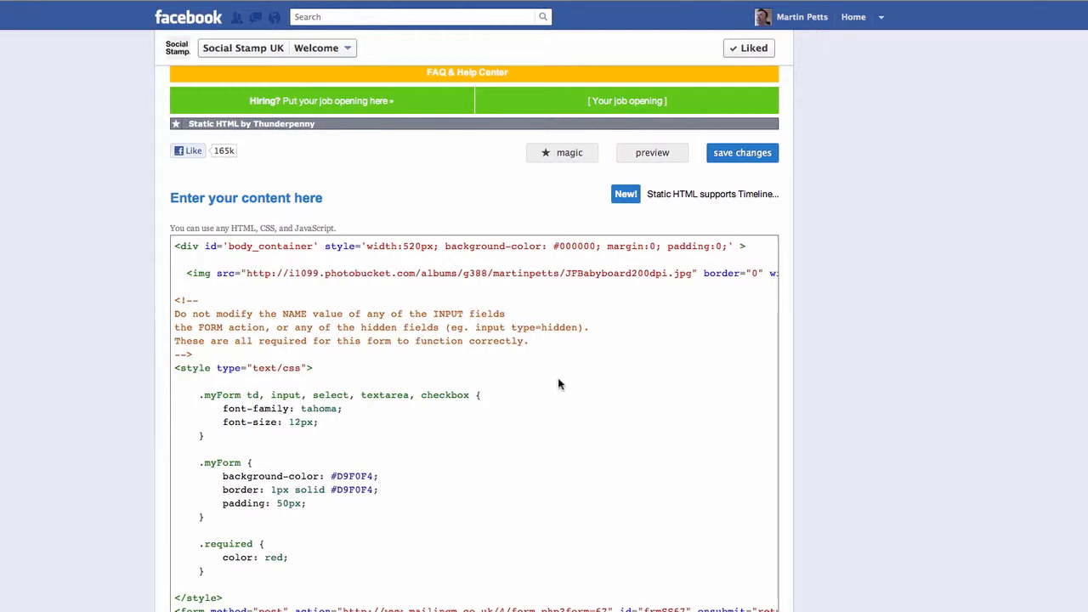
mouse_move(411, 412)
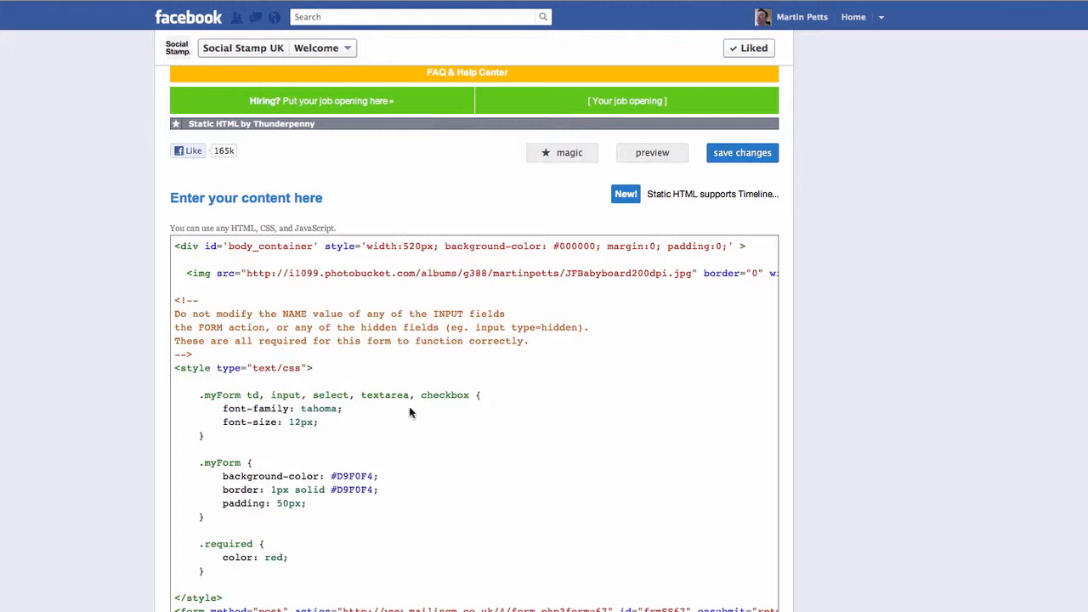
mouse_move(457, 369)
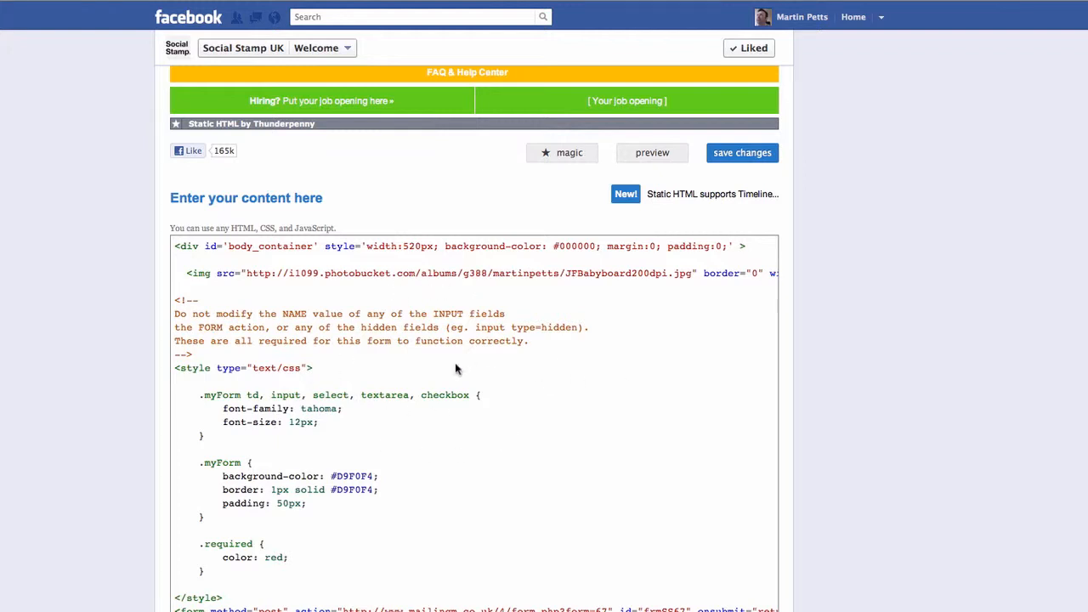
left_click(741, 152)
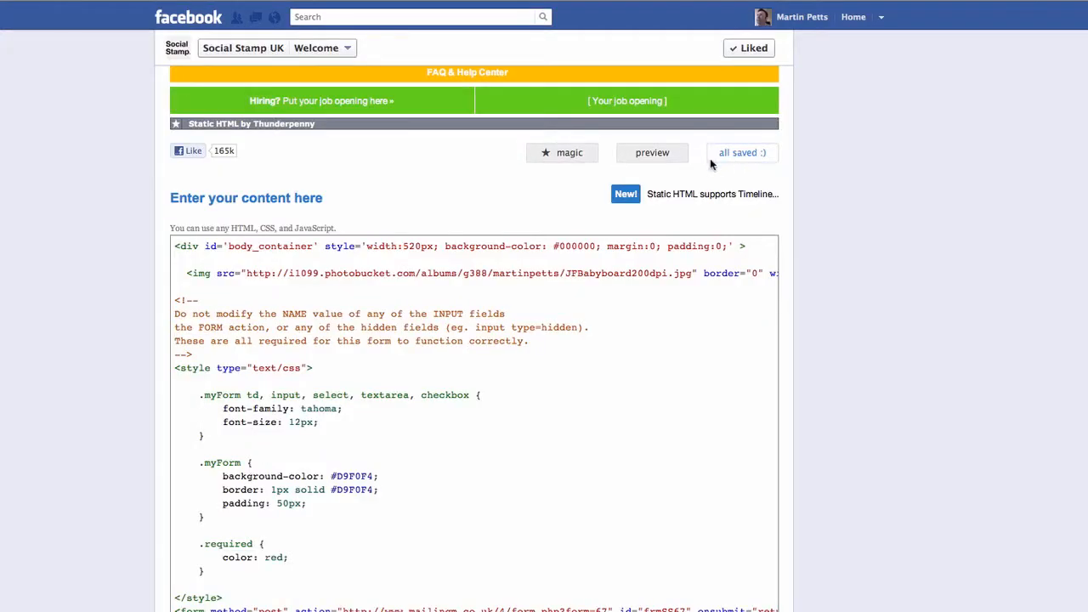
left_click(651, 153)
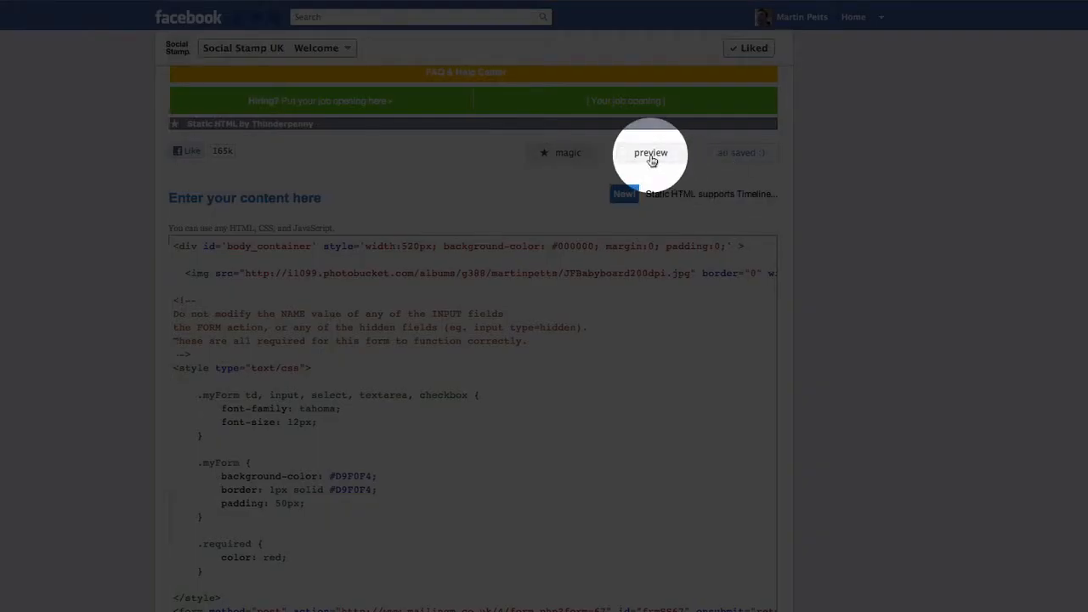
Step: Preview the Welcome tab, checking the Baby Board graphic, signup form and mailing-list notice
left_click(651, 154)
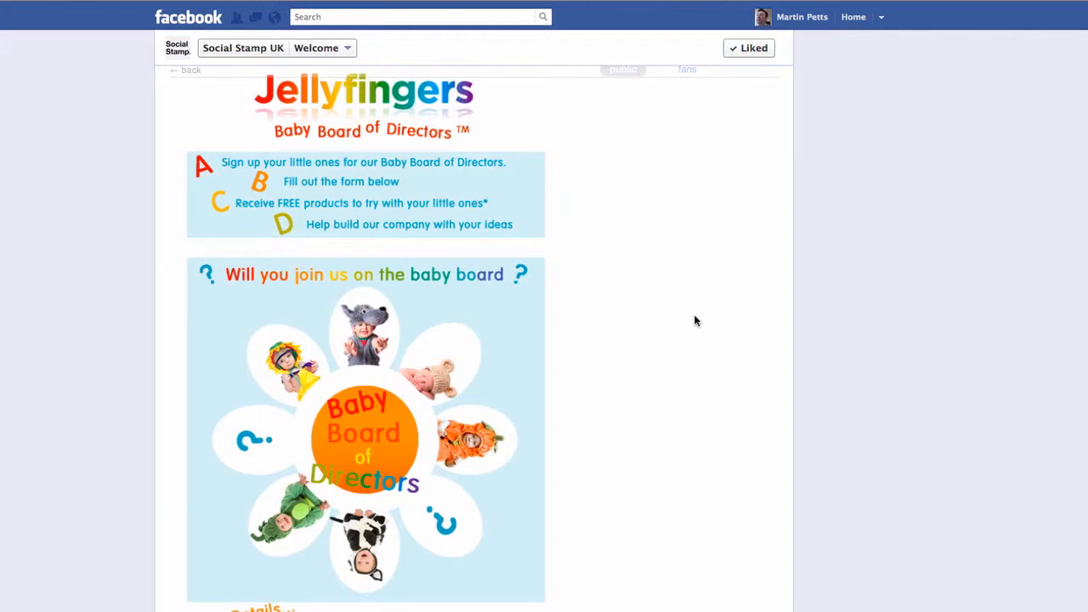
scroll("up", 3)
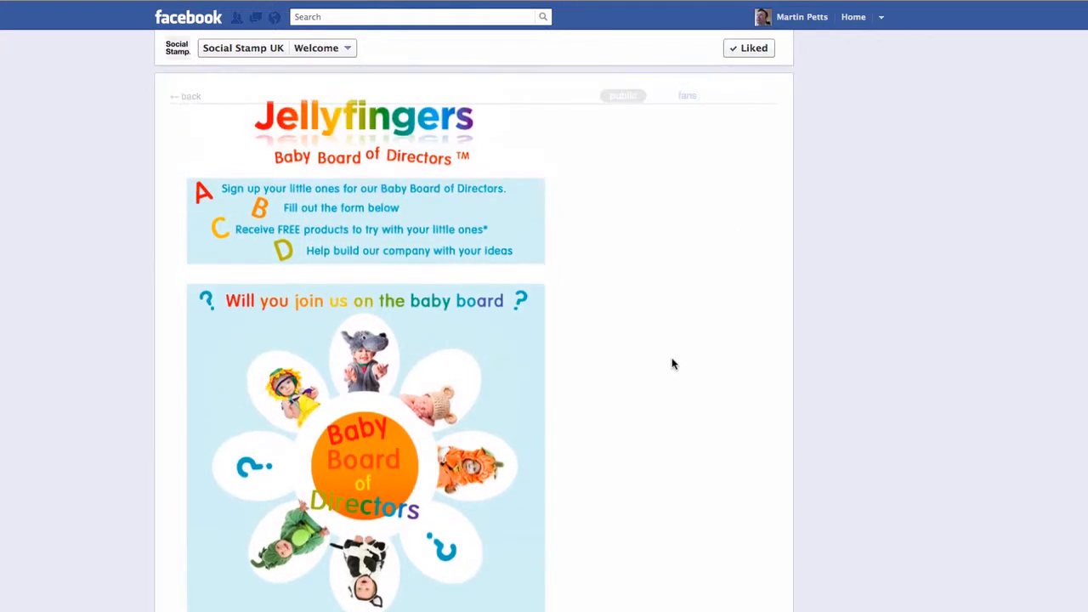
scroll("down", 3)
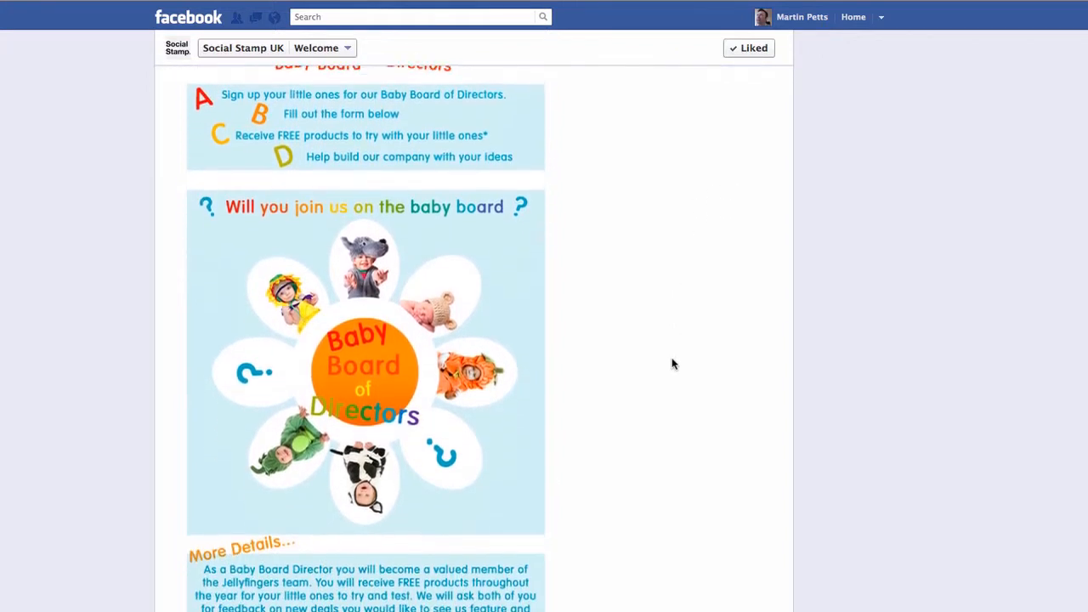
scroll("down", 3)
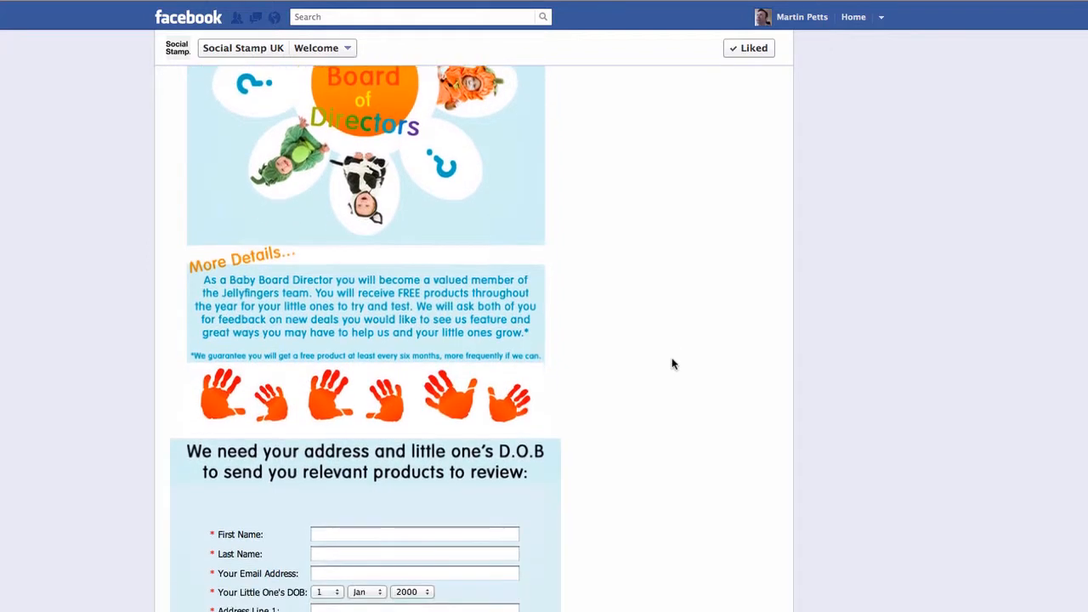
scroll("up", 3)
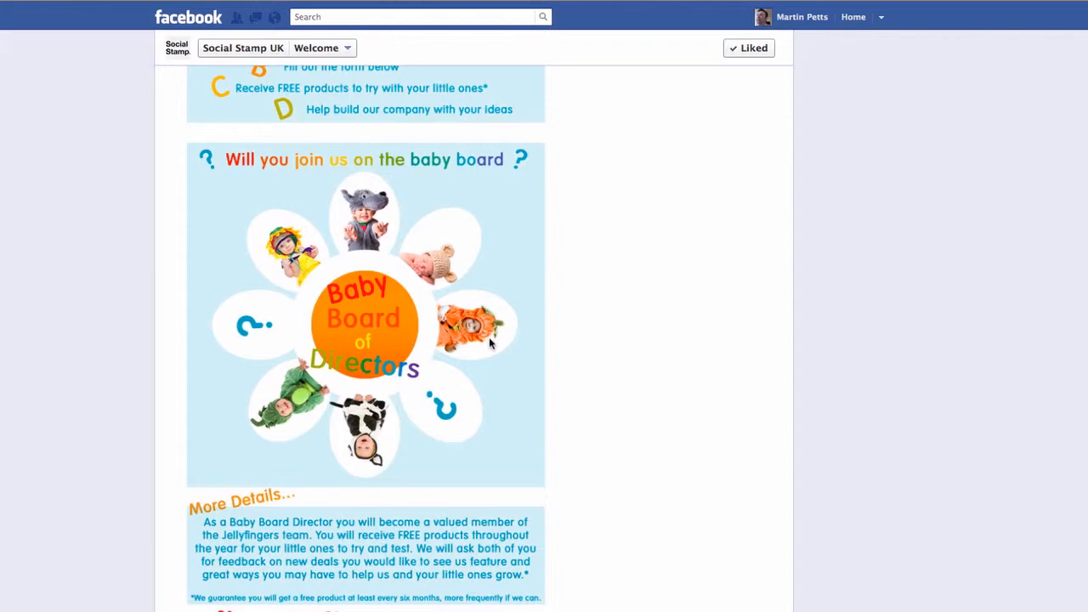
scroll("down", 3)
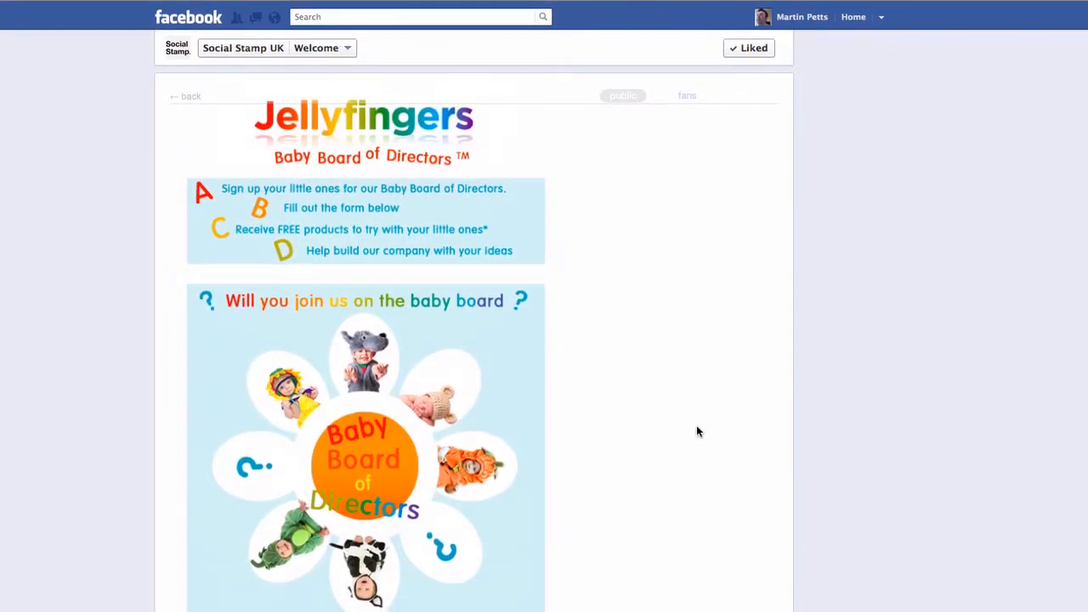
mouse_move(403, 363)
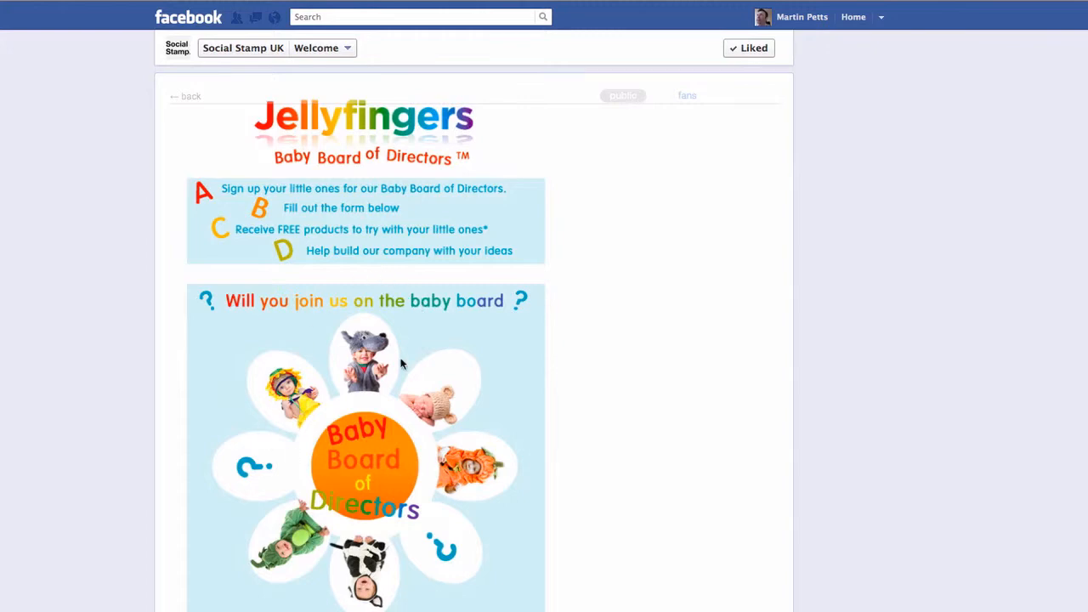
scroll("down", 3)
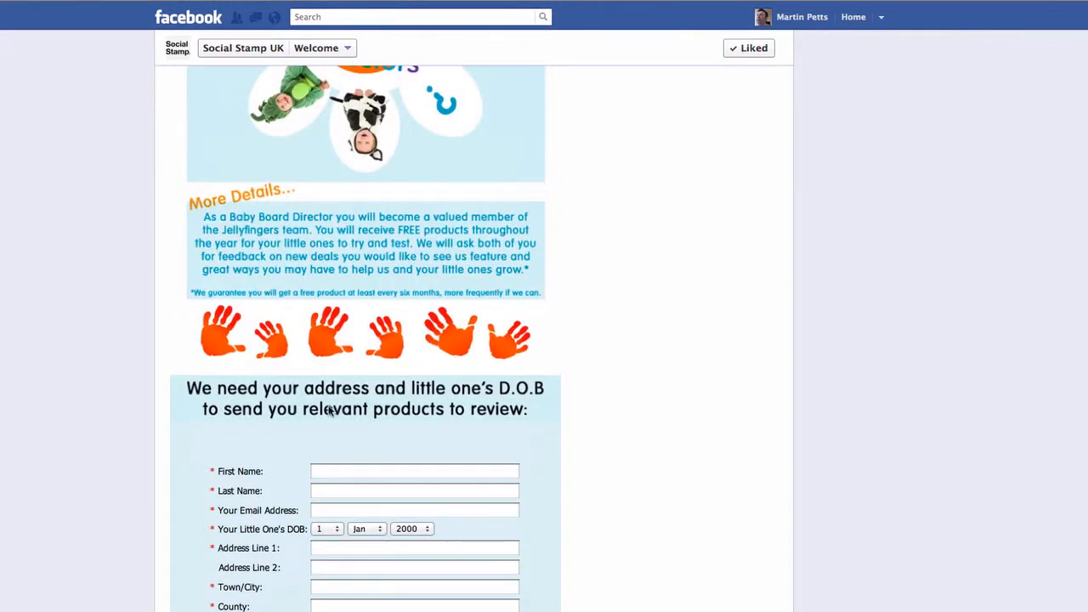
scroll("up", 3)
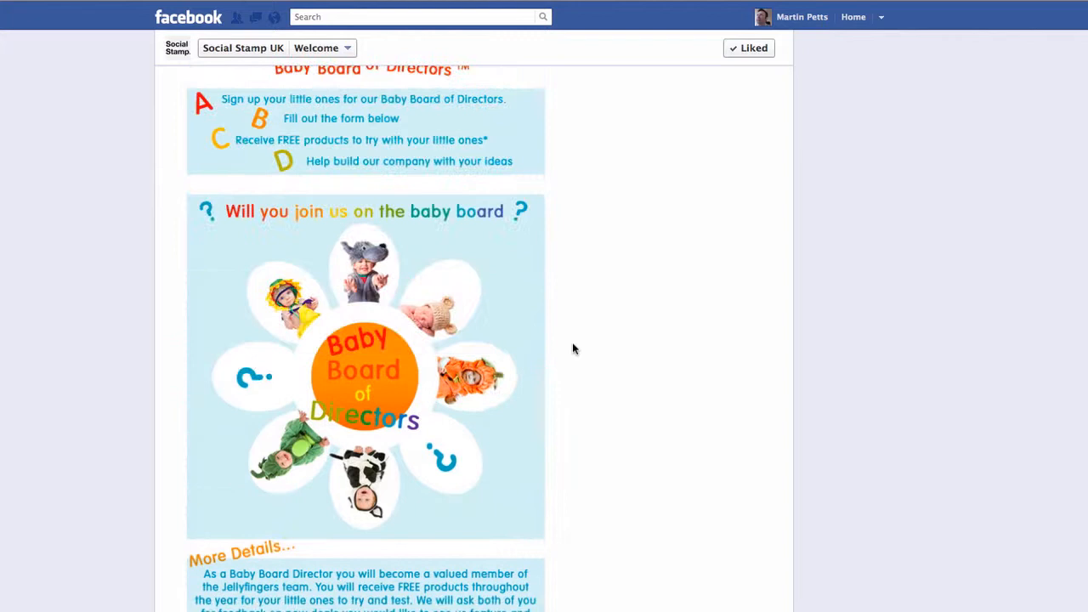
scroll("up", 3)
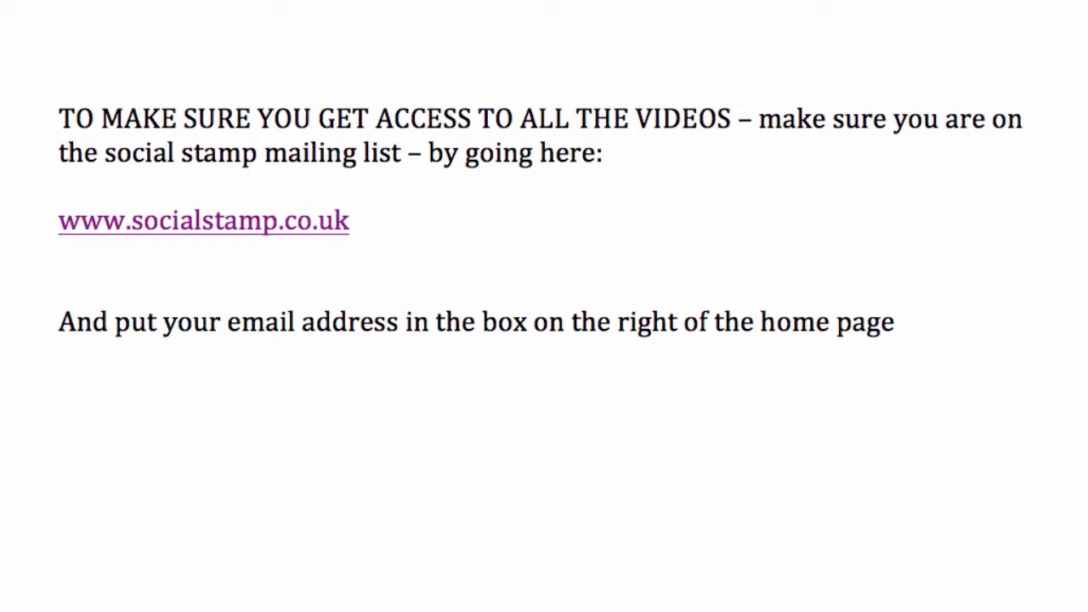
mouse_move(604, 563)
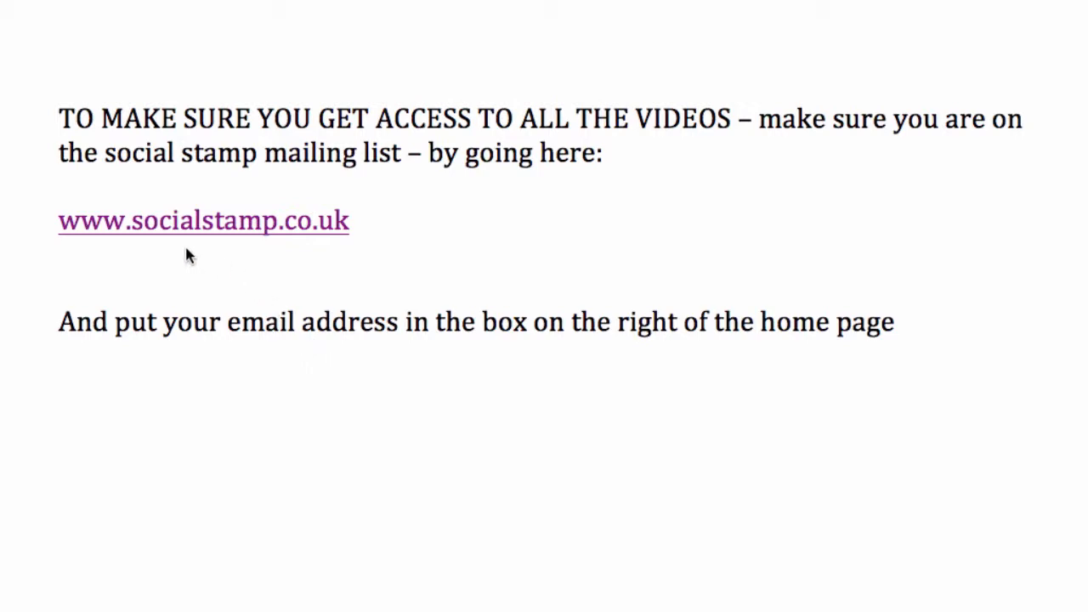
left_click(203, 220)
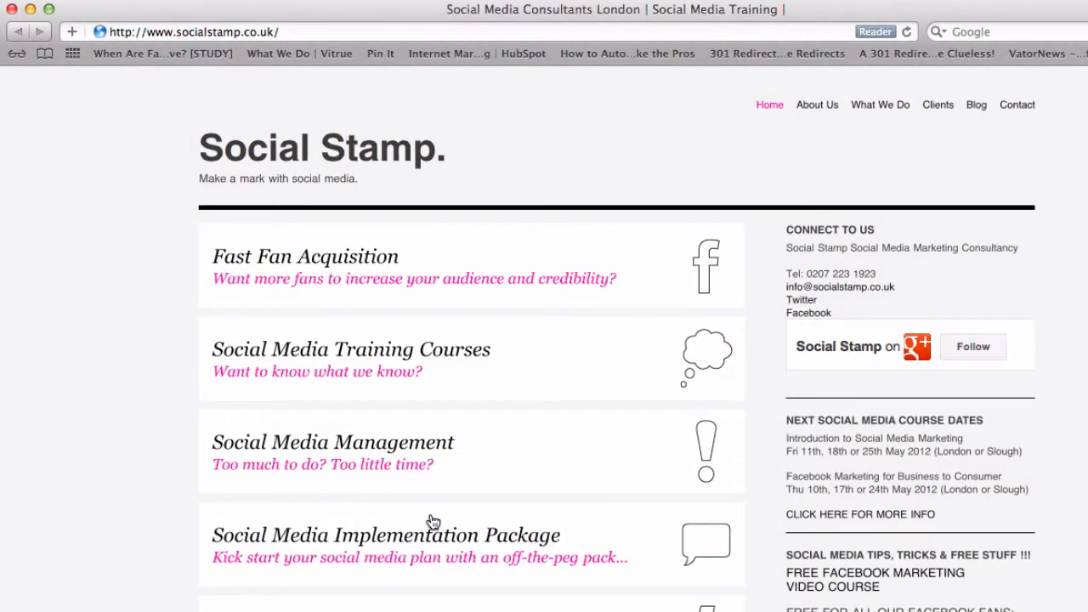
Step: Enter an email address under 'Join our mailing list' and submit with GO!
scroll("down", 3)
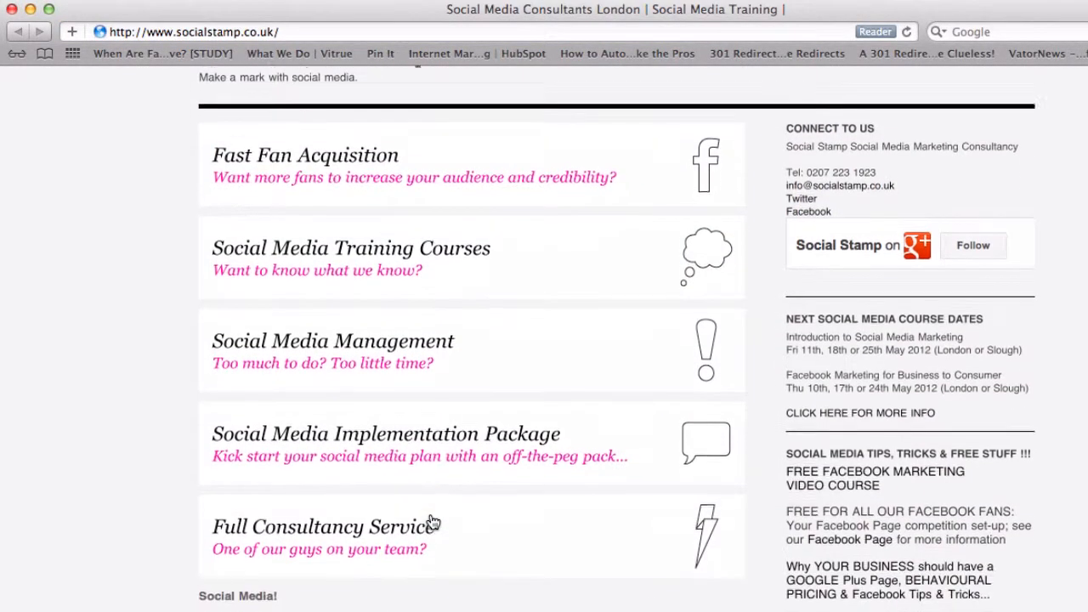
scroll("down", 3)
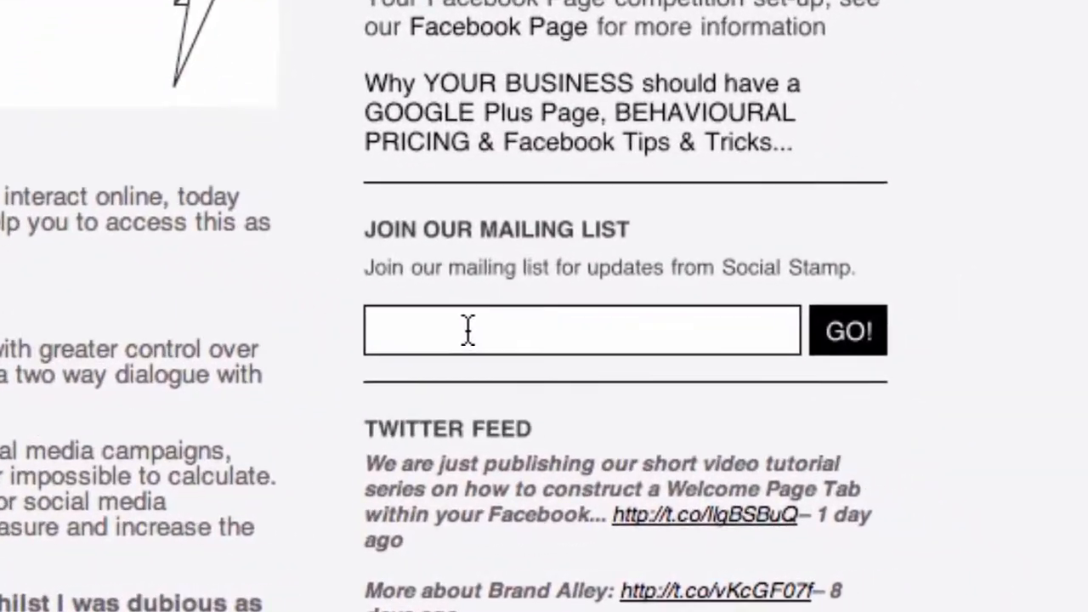
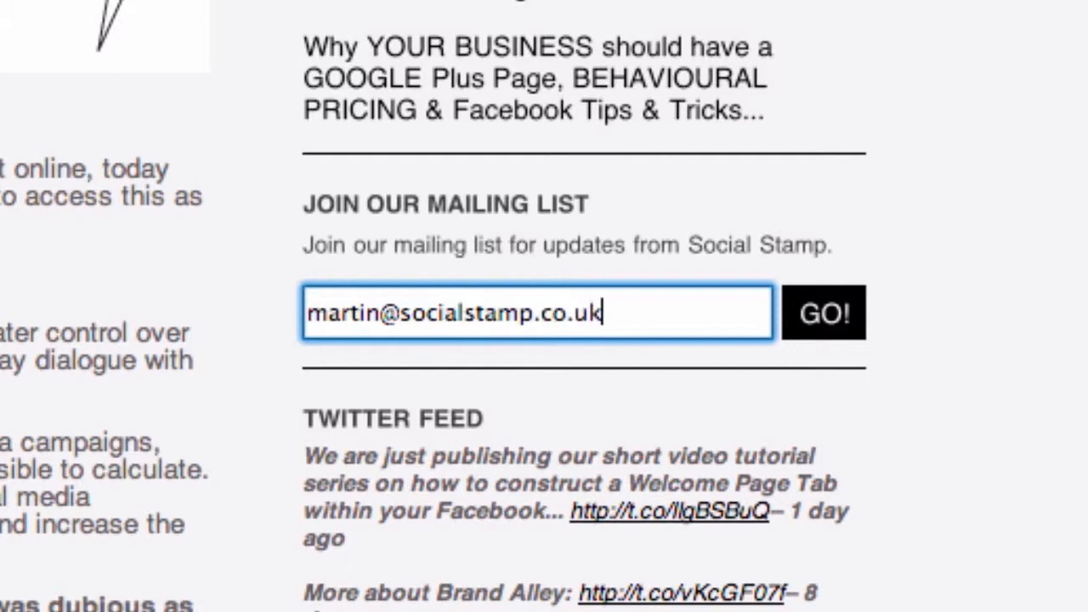
mouse_move(837, 340)
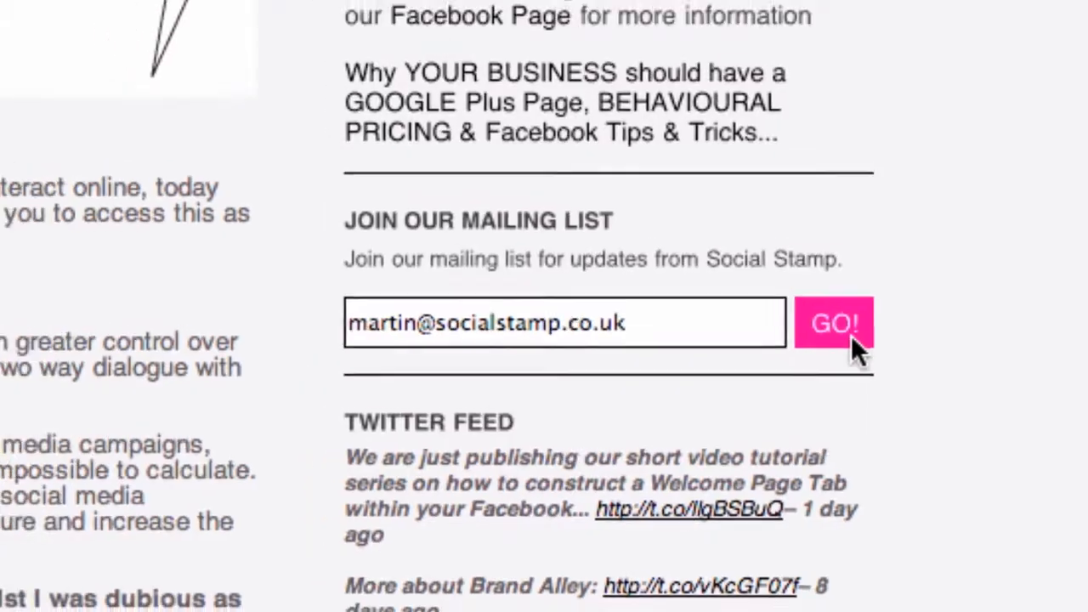
left_click(833, 324)
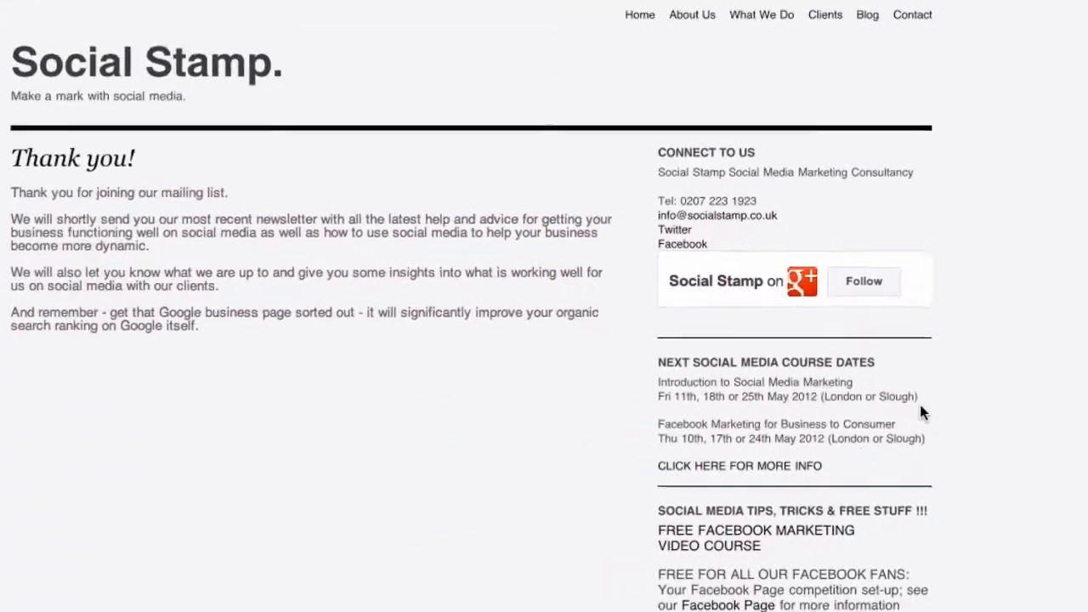